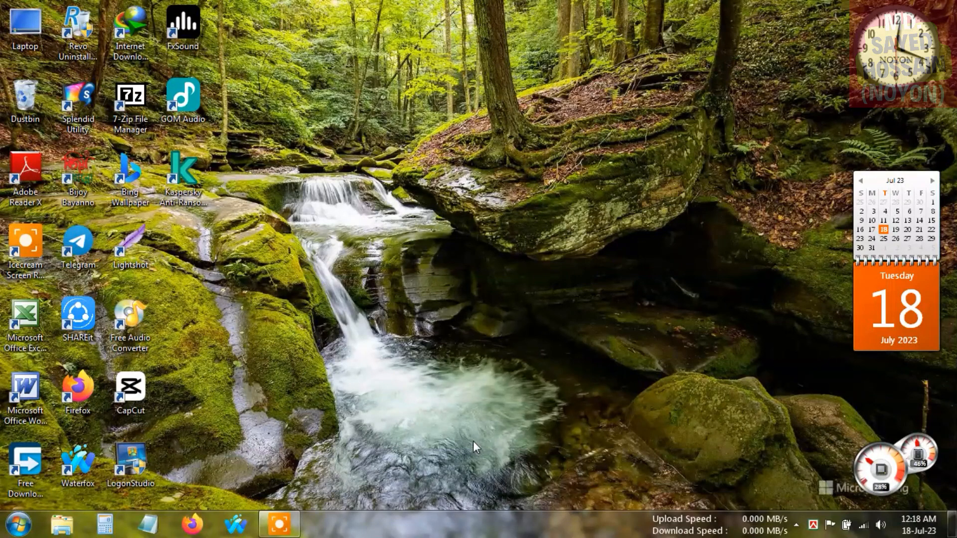
pyautogui.moveTo(205, 524)
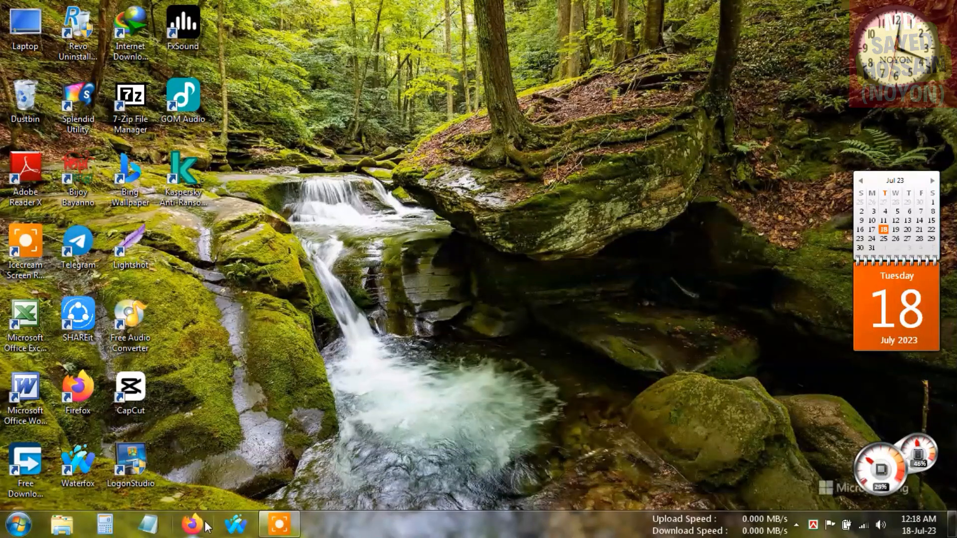
# Step: Launch Firefox from the taskbar to a blank new tab
pyautogui.click(191, 523)
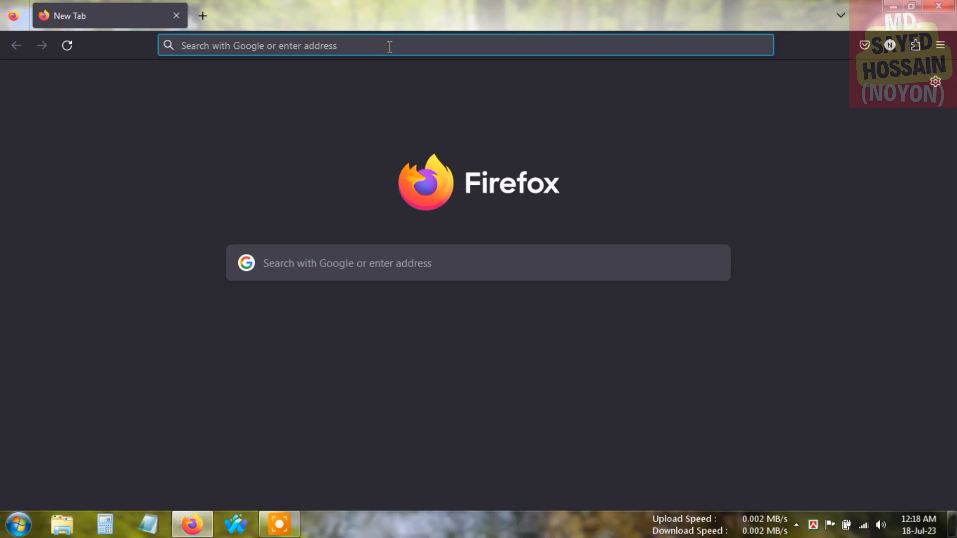
pyautogui.moveTo(305, 154)
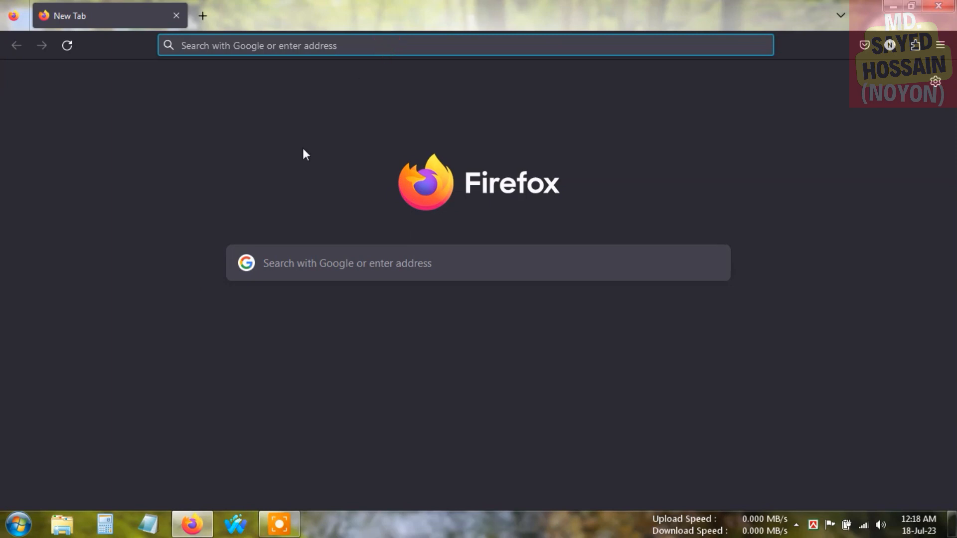
# Step: Search the web for 'mpc' and open the Wikipedia article on Media Player Classic
pyautogui.click(463, 45)
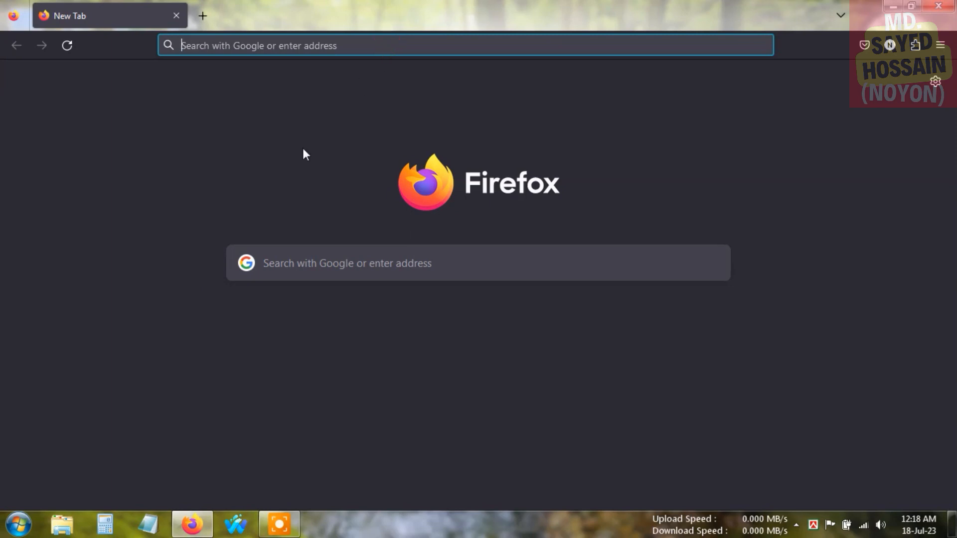
pyautogui.write('mpc')
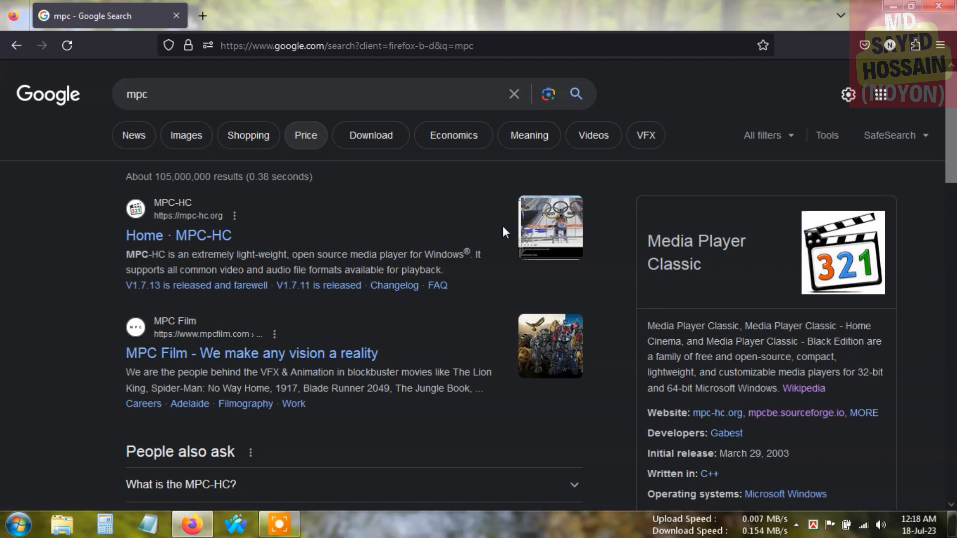
pyautogui.click(803, 388)
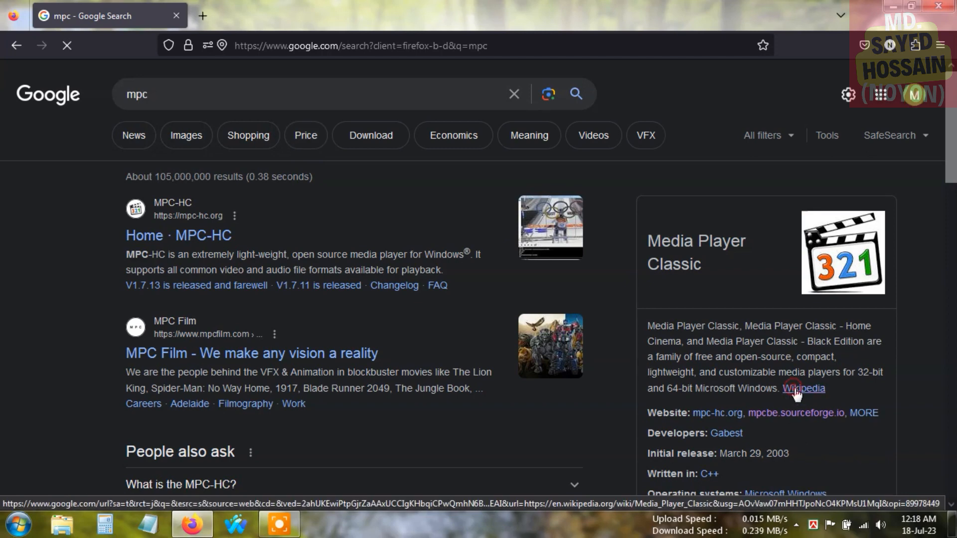
pyautogui.click(802, 387)
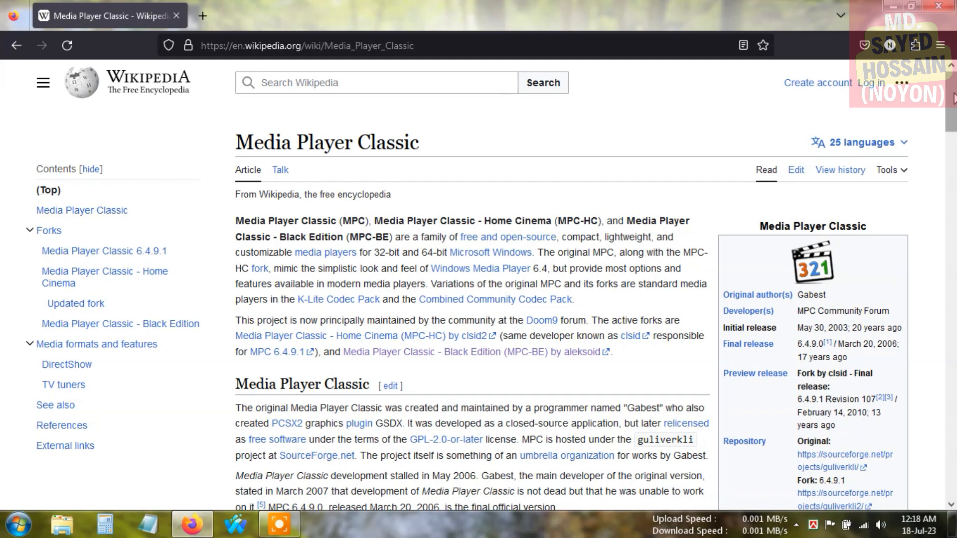
# Step: Read down the article through the forks and Black Edition to the media formats section
pyautogui.scroll(-3)
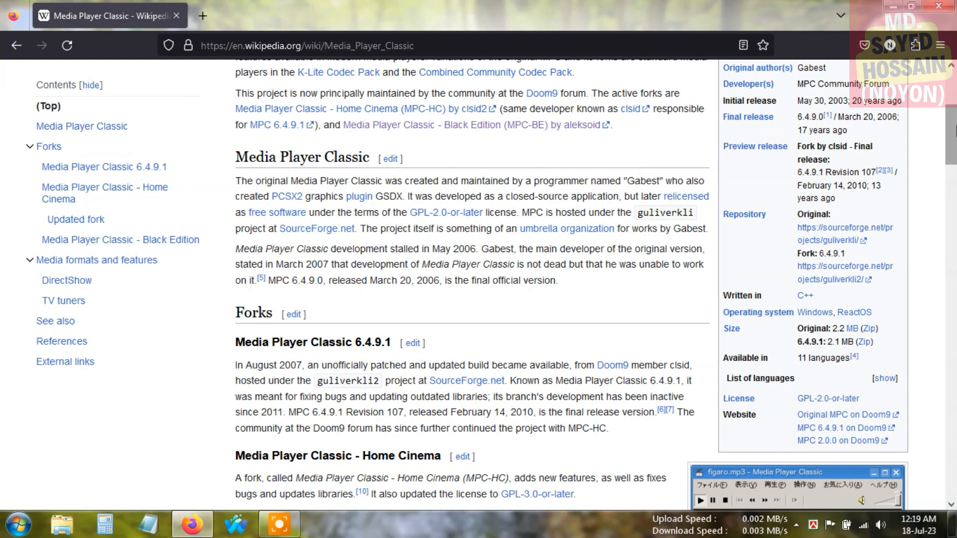
pyautogui.scroll(-3)
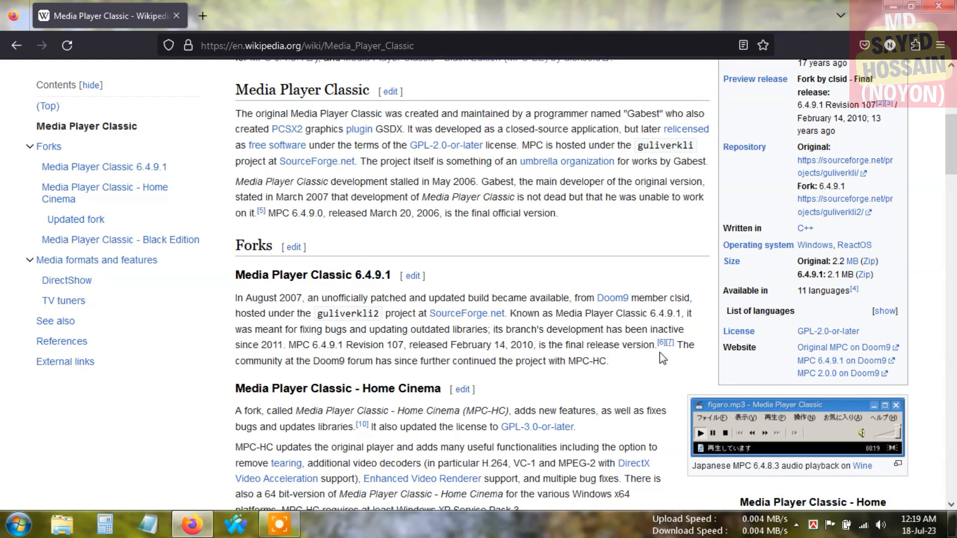
pyautogui.moveTo(706, 381)
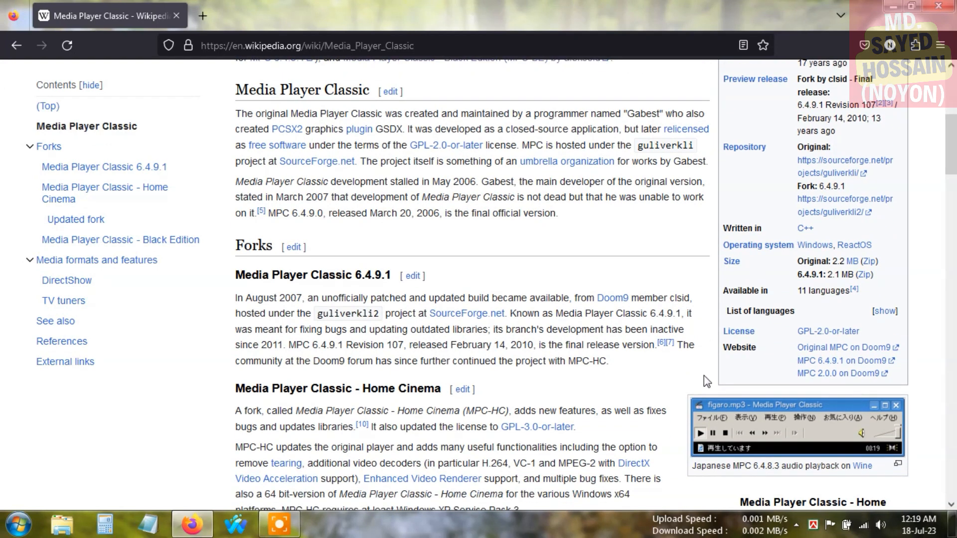
pyautogui.moveTo(903, 240)
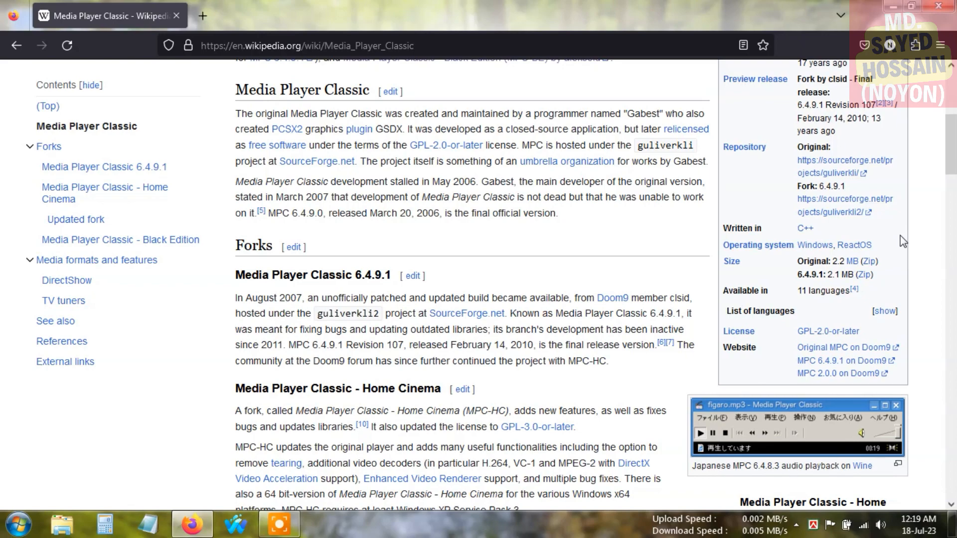
pyautogui.moveTo(923, 290)
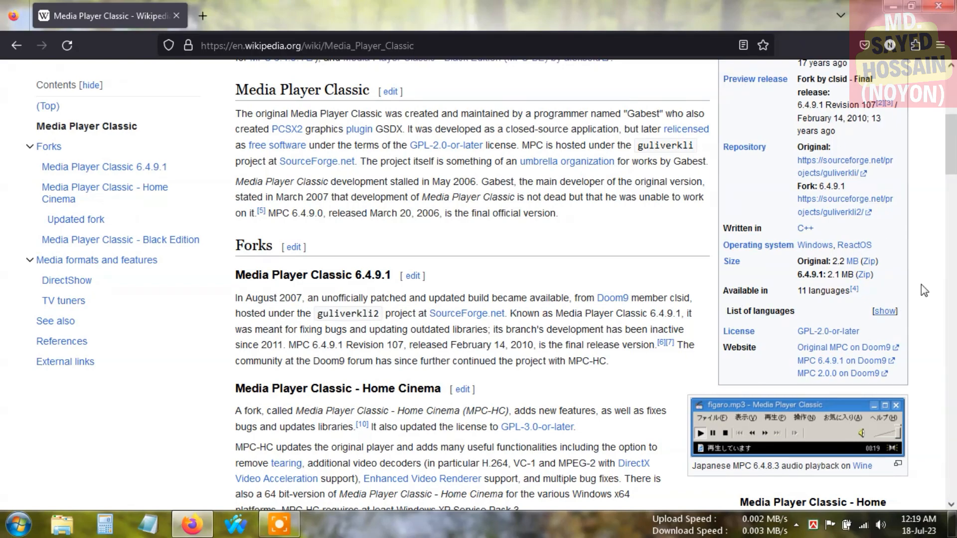
pyautogui.scroll(-3)
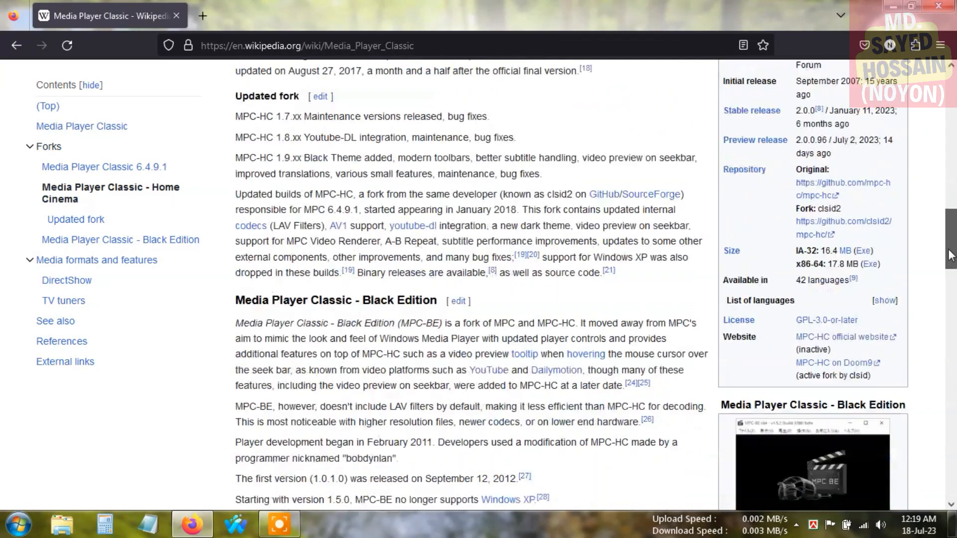
pyautogui.scroll(-3)
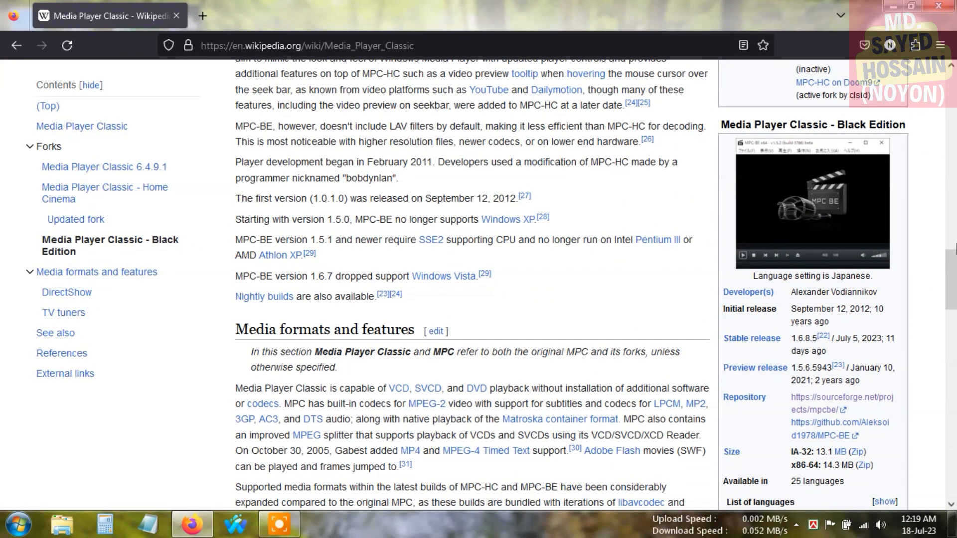
pyautogui.scroll(-3)
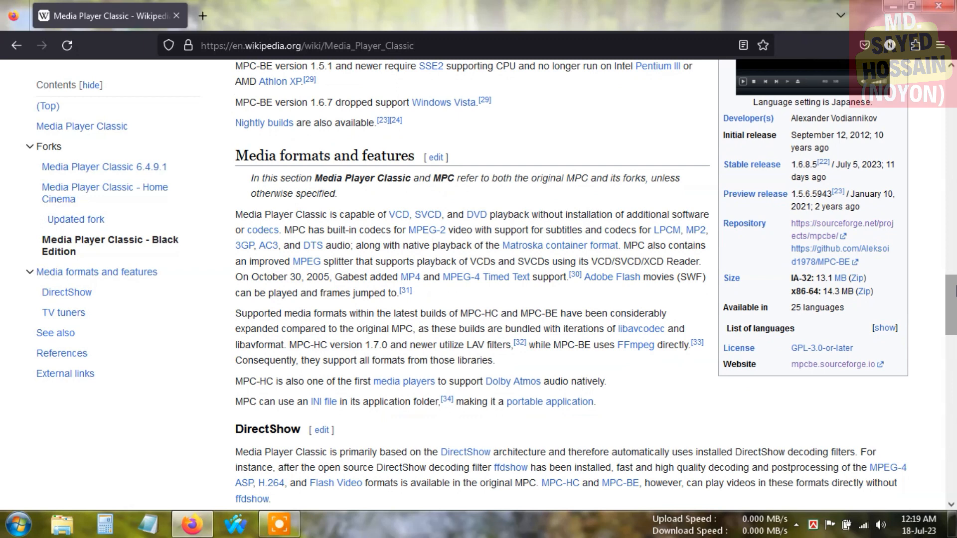
pyautogui.moveTo(820, 371)
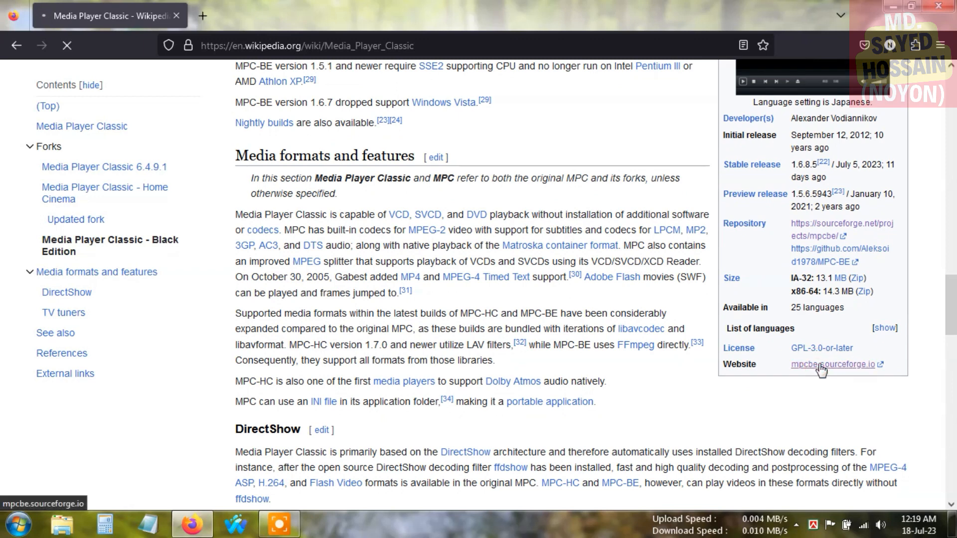
# Step: Go to the MPC-BE SourceForge site, start the download and dismiss the download manager prompt
pyautogui.click(833, 365)
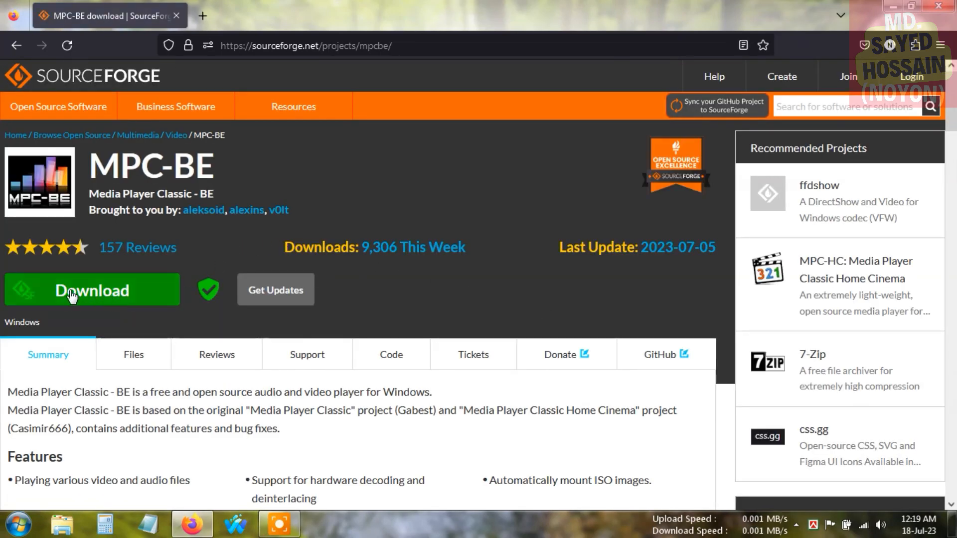
pyautogui.click(92, 290)
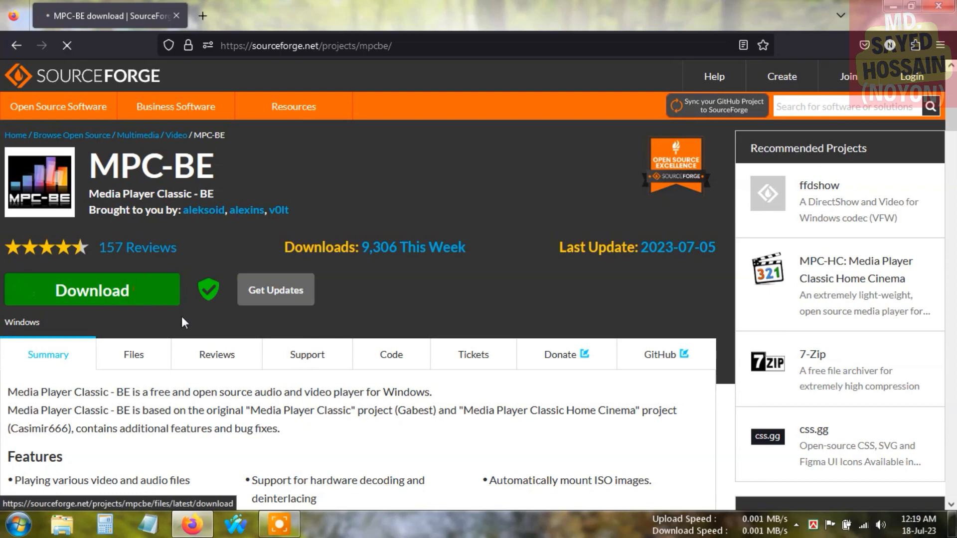
pyautogui.click(92, 290)
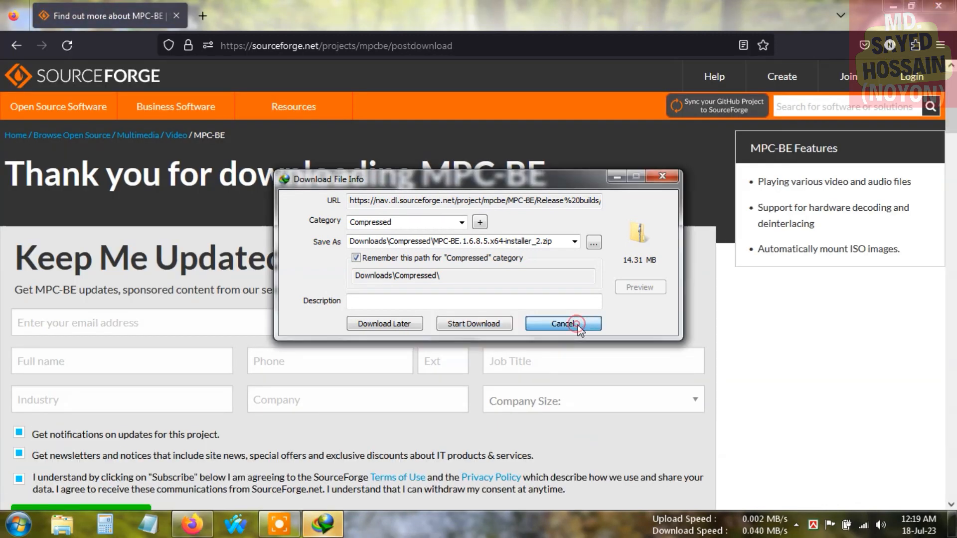
pyautogui.click(562, 323)
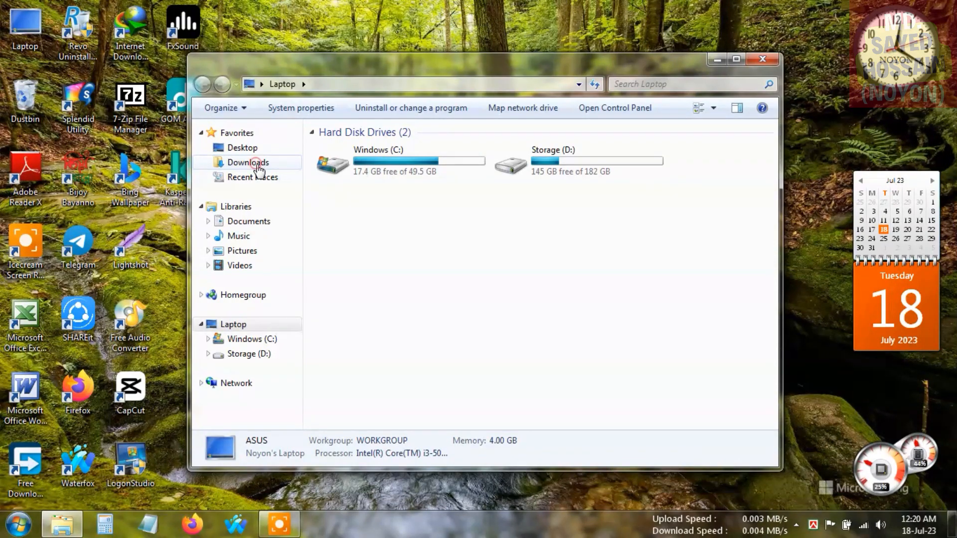
# Step: Navigate to Downloads > Compressed and select the zipped MPC-BE installer
pyautogui.doubleClick(248, 162)
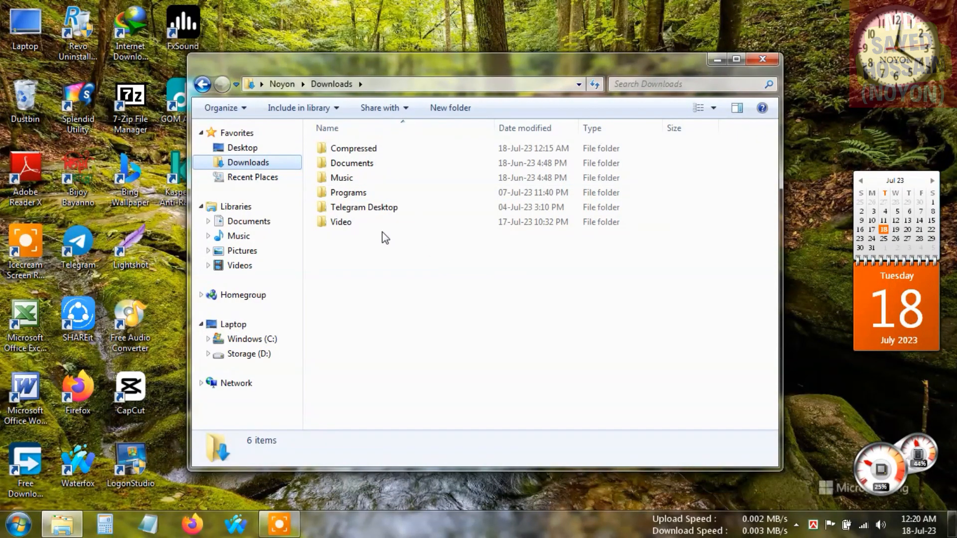
pyautogui.click(352, 147)
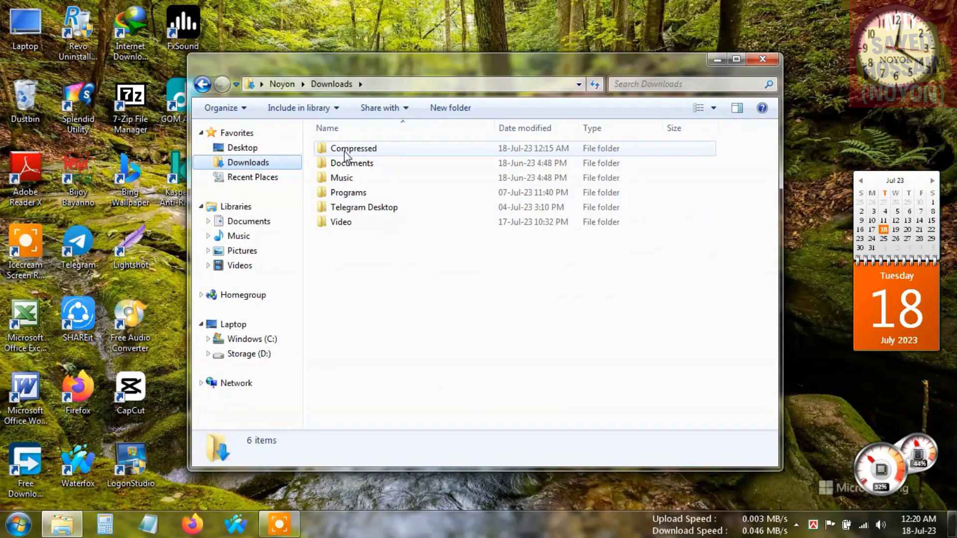
pyautogui.doubleClick(353, 148)
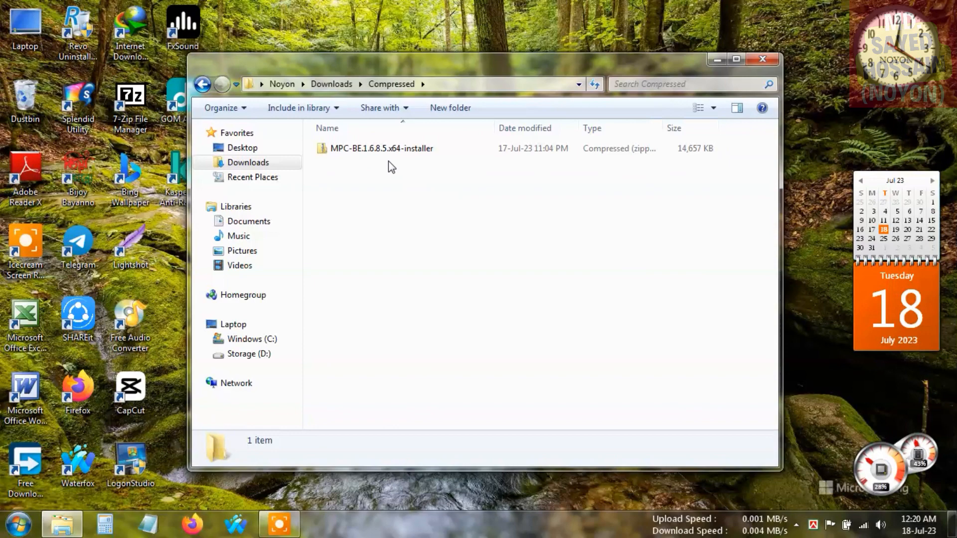
pyautogui.click(382, 149)
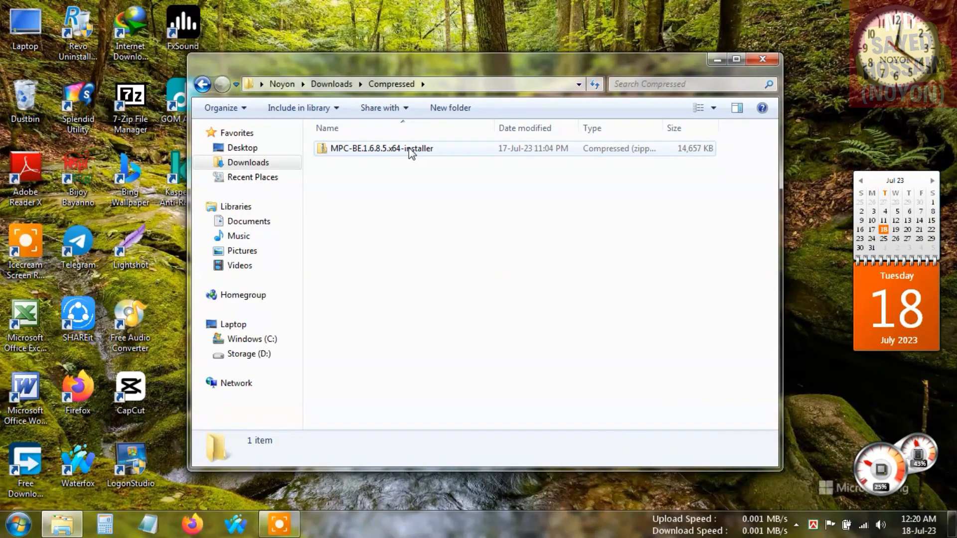
pyautogui.rightClick(380, 149)
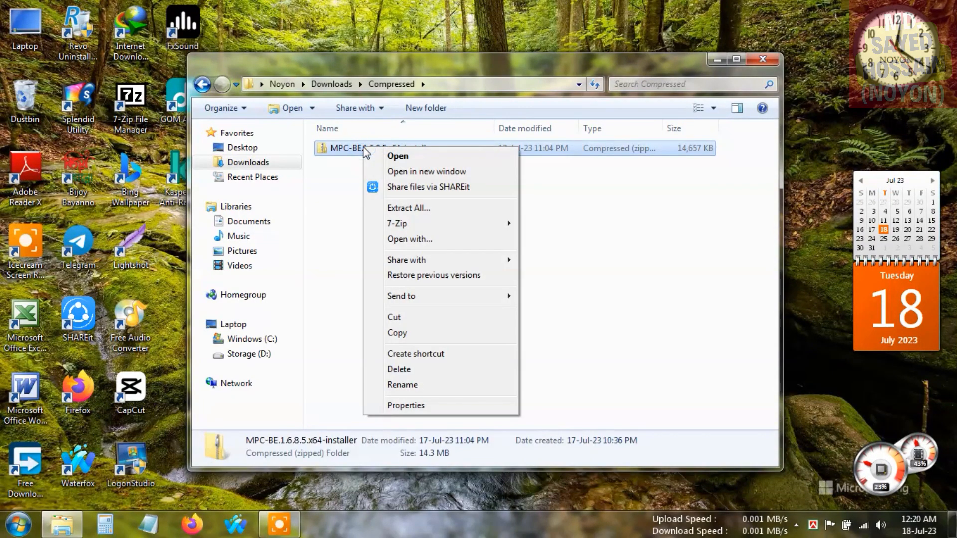
pyautogui.moveTo(409, 208)
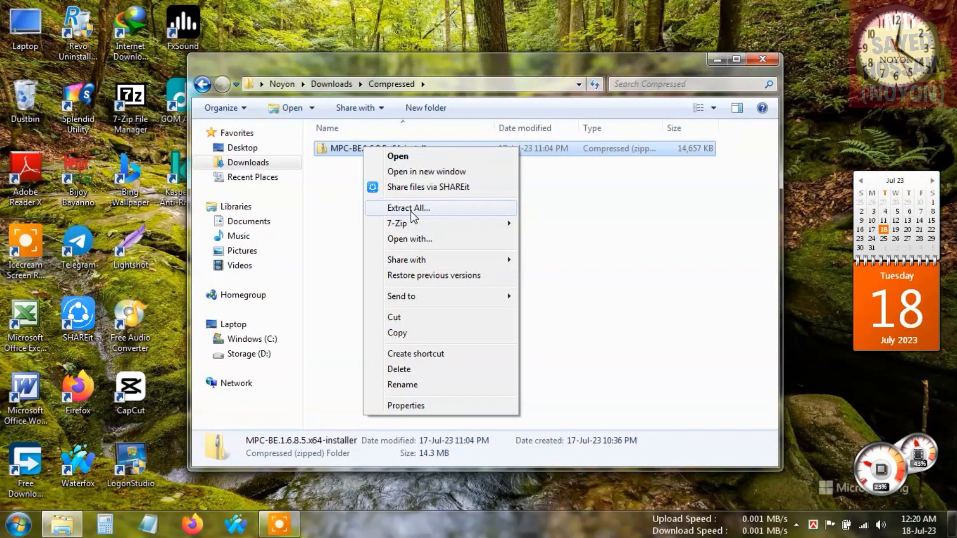
# Step: Extract the installer zip into the default MPC-BE.1.6.8.5.x64-installer folder
pyautogui.click(408, 207)
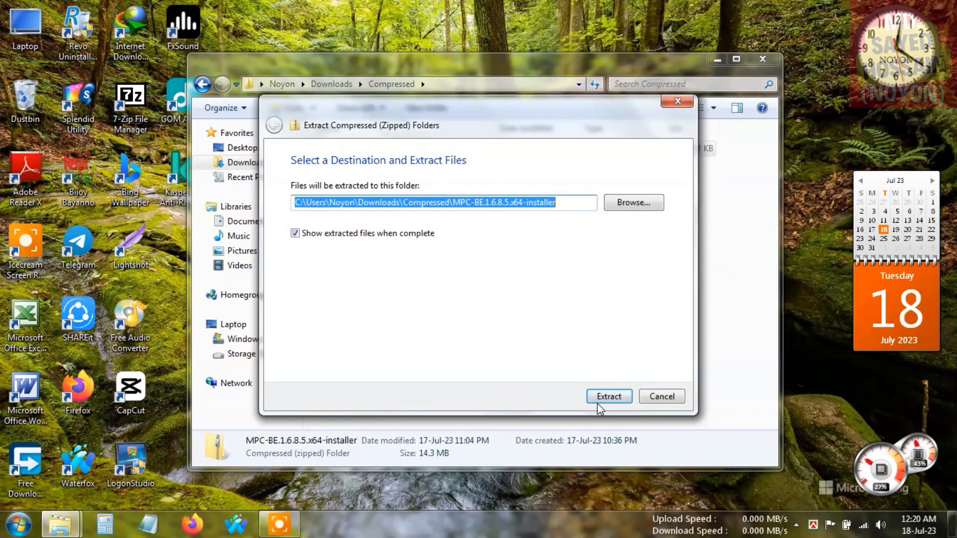
pyautogui.click(608, 396)
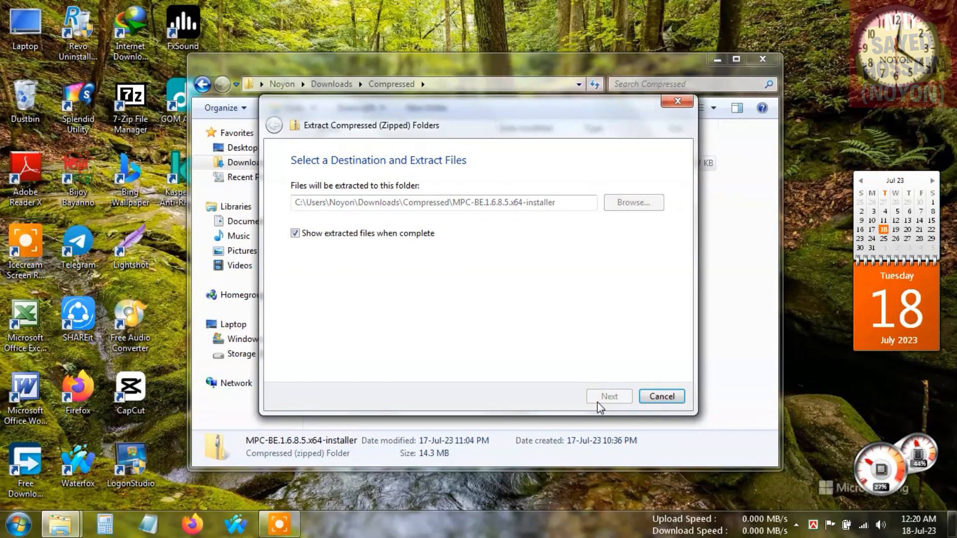
pyautogui.click(607, 396)
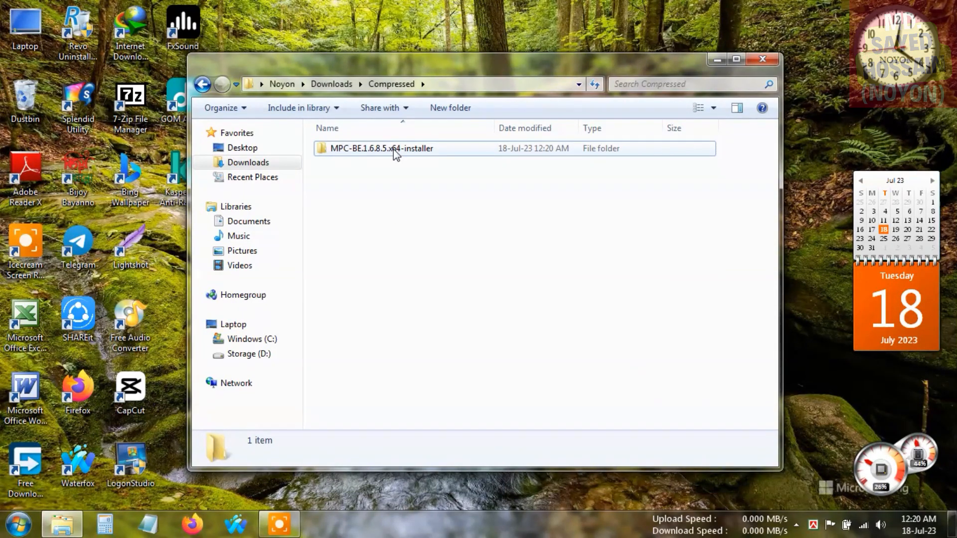
# Step: Run MPC-BE.1.6.8.5.x64 setup from the extracted folder with English as the language
pyautogui.doubleClick(382, 148)
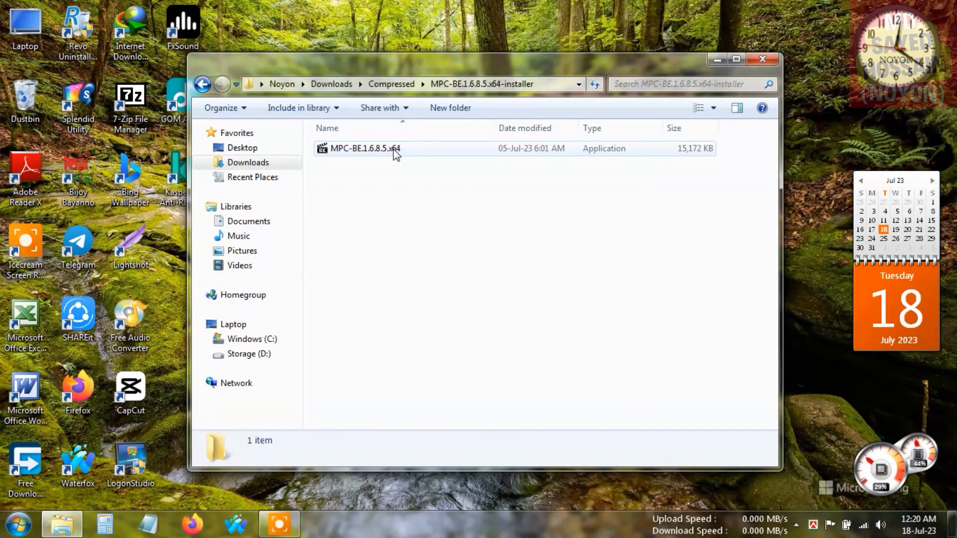
pyautogui.rightClick(365, 149)
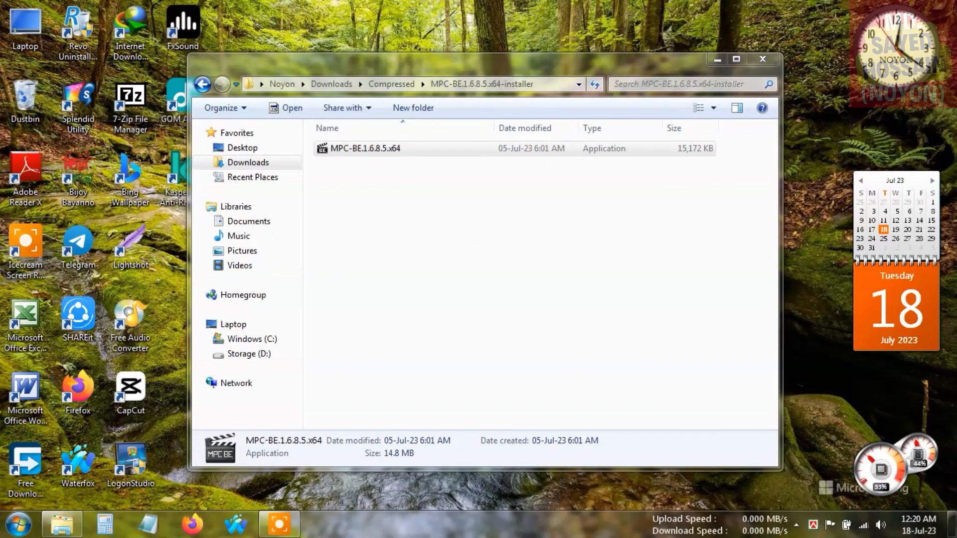
pyautogui.doubleClick(364, 149)
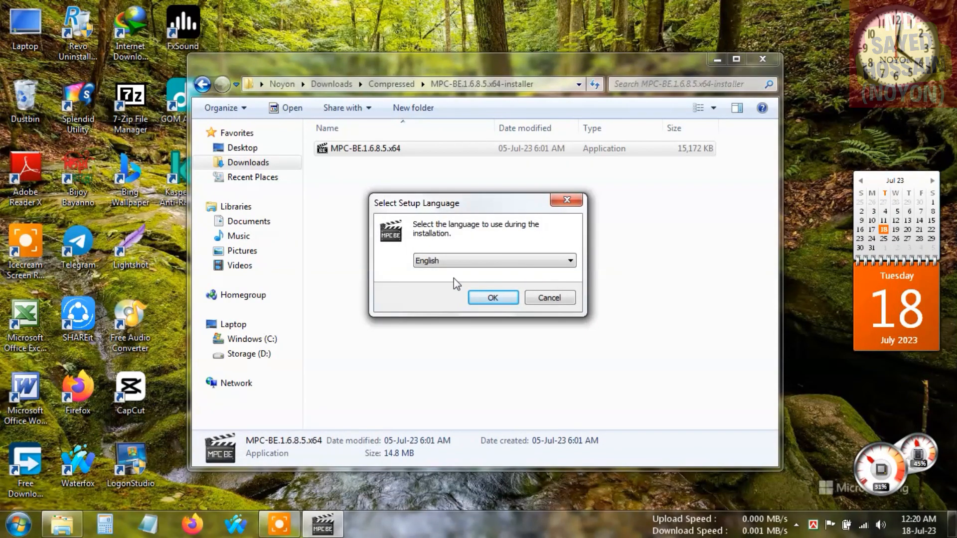
pyautogui.click(569, 260)
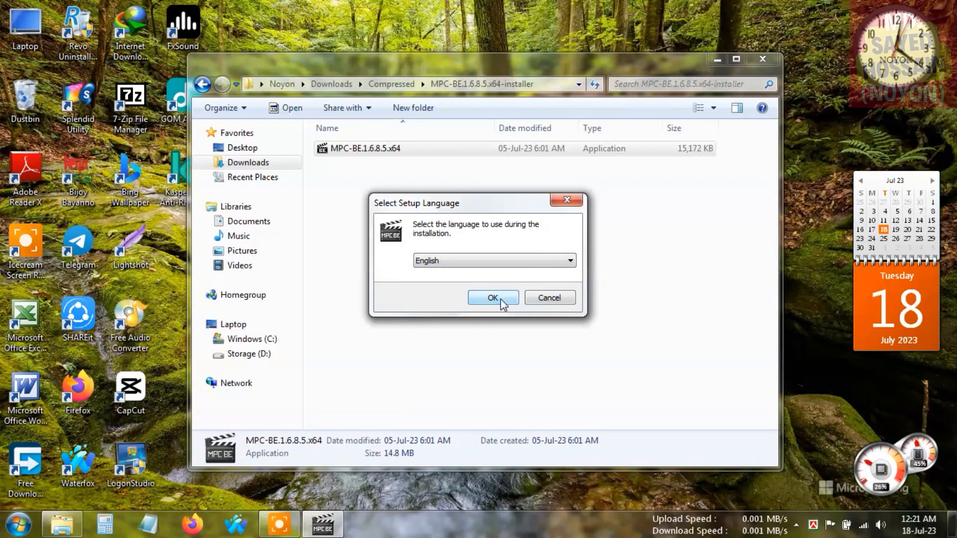
pyautogui.click(493, 297)
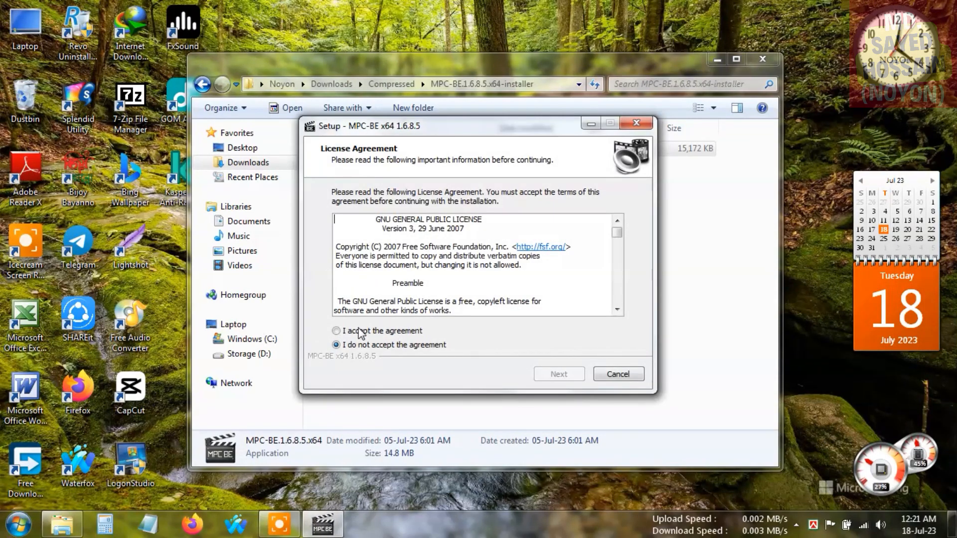
# Step: Accept the licence agreement
pyautogui.click(336, 331)
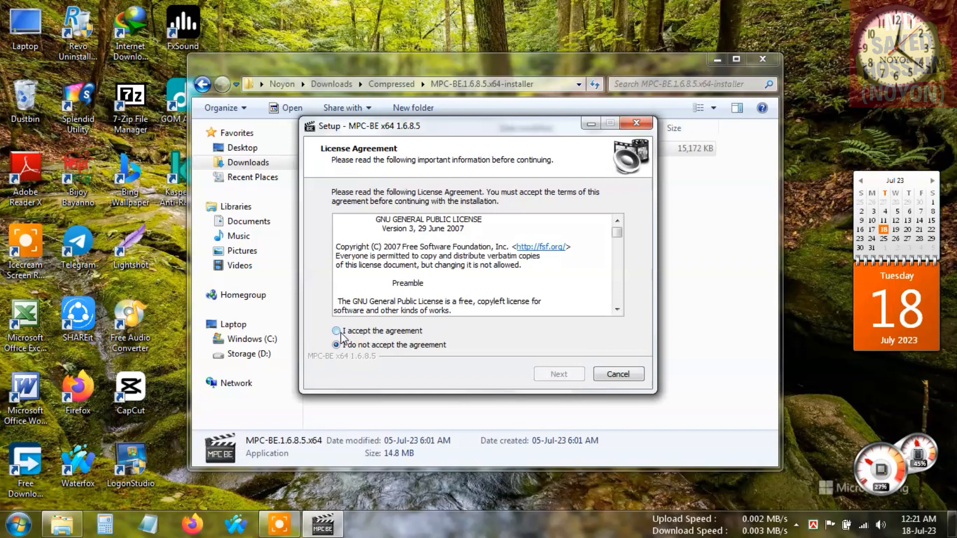
pyautogui.click(336, 330)
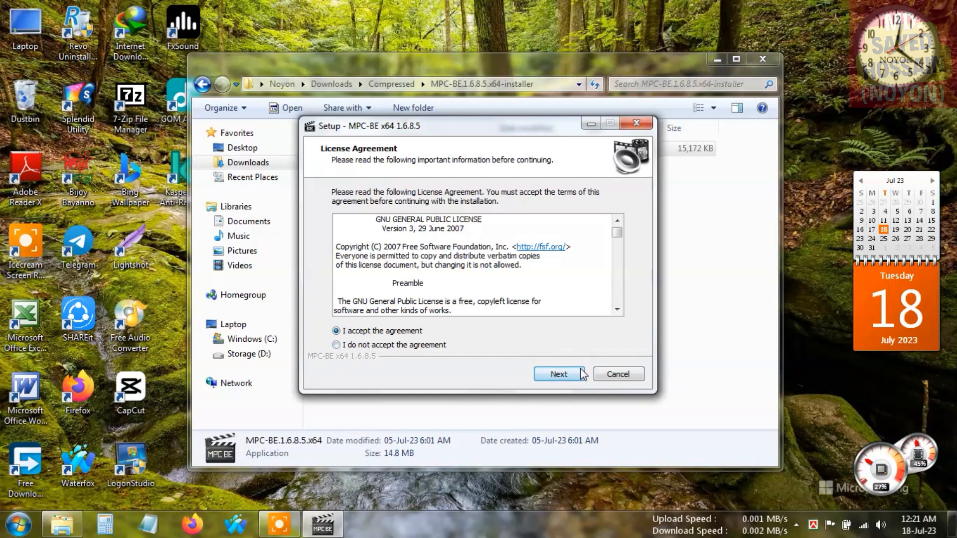
# Step: Keep the default destination folder and reach the component selection
pyautogui.click(559, 374)
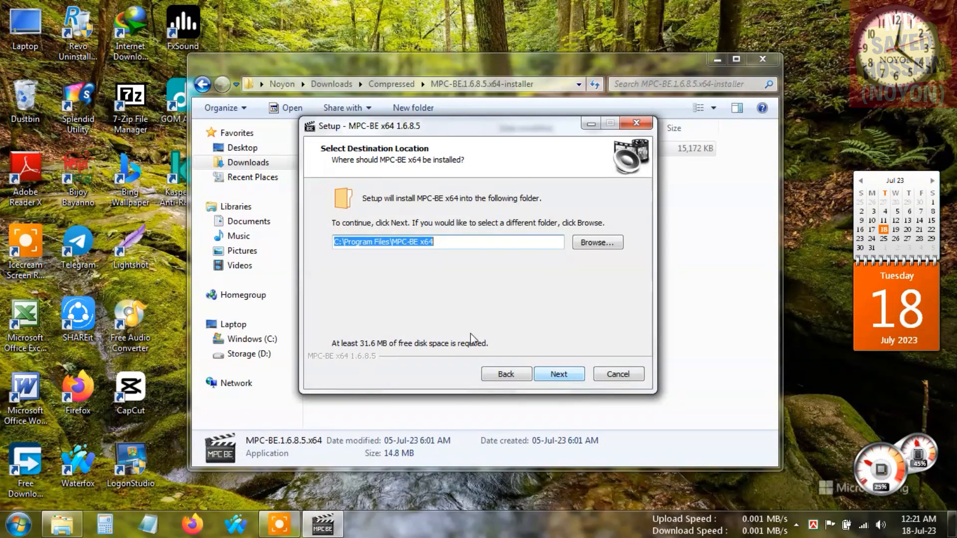
pyautogui.click(558, 373)
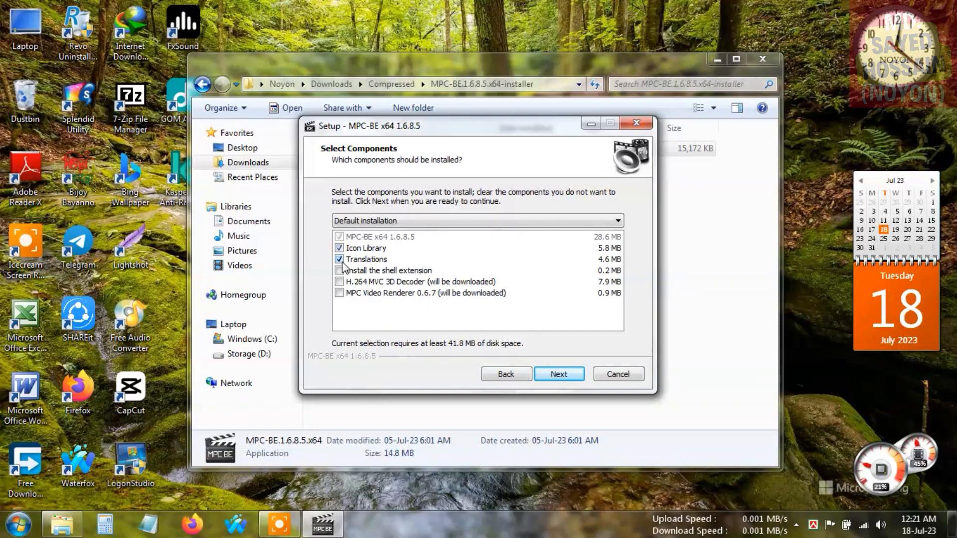
# Step: Exclude Translations and the shell extension, include the H.264 MVC 3D Decoder
pyautogui.click(366, 259)
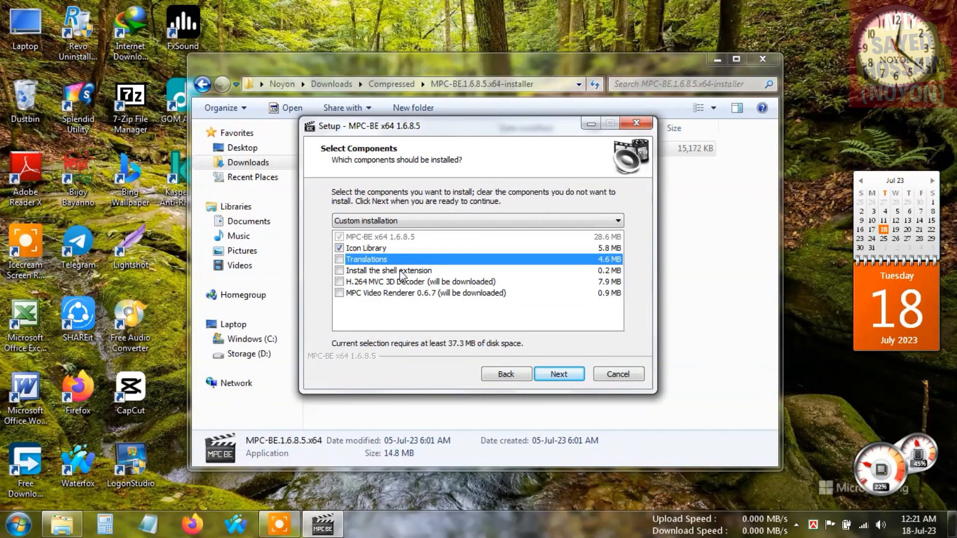
pyautogui.click(340, 270)
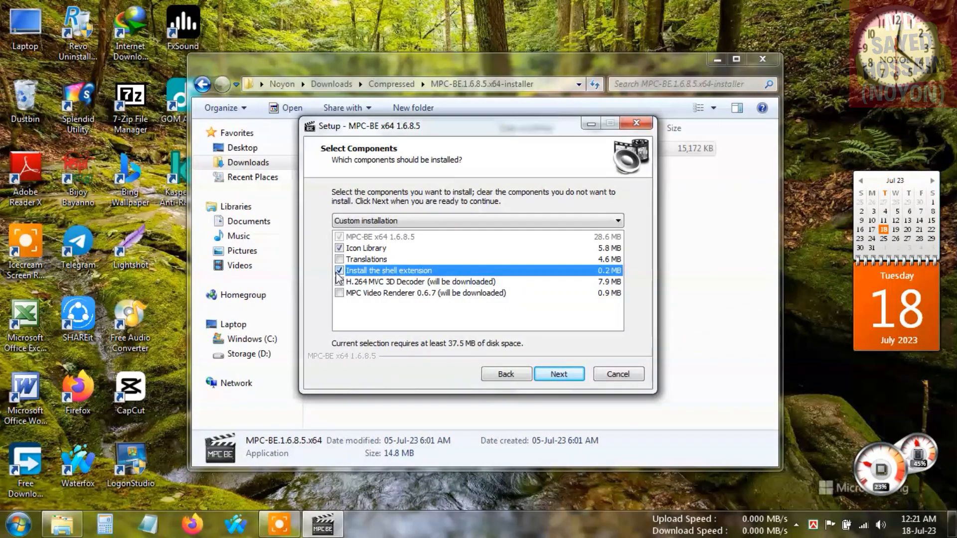
pyautogui.click(339, 270)
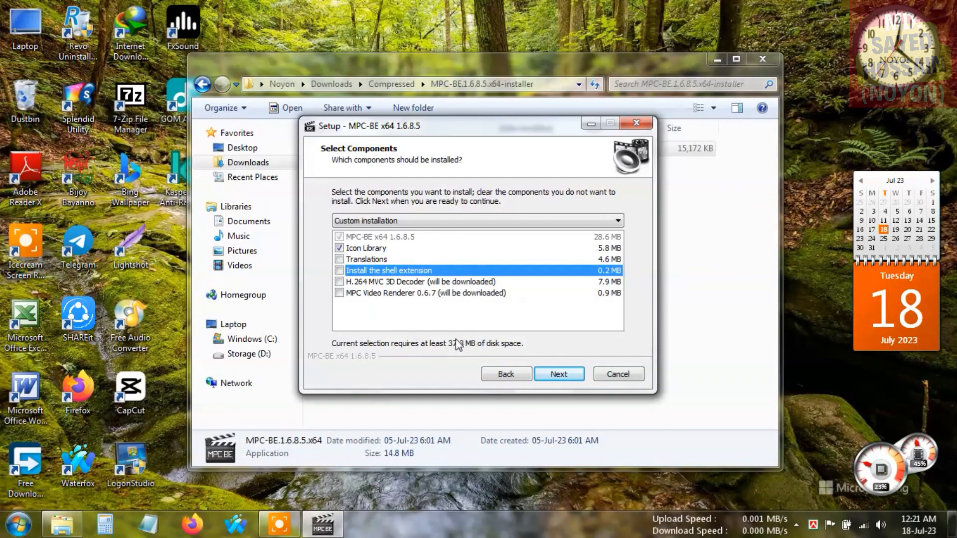
pyautogui.moveTo(378, 287)
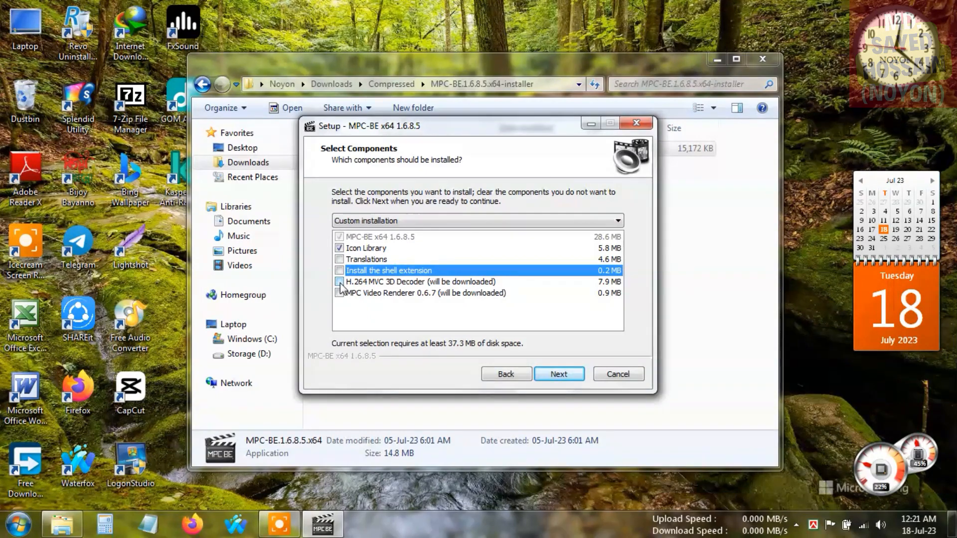
pyautogui.click(340, 293)
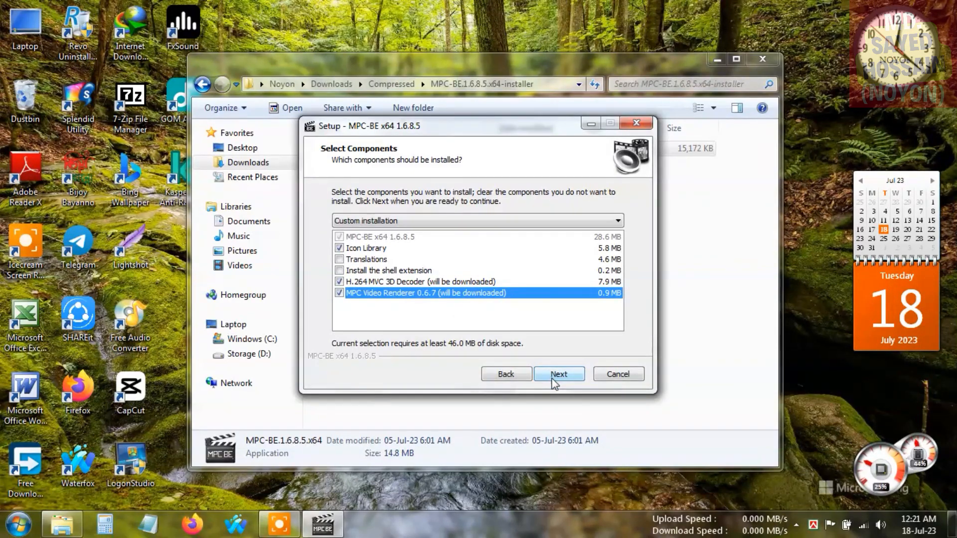
# Step: Keep the default Start Menu folder and make the desktop shortcut for all users
pyautogui.click(558, 374)
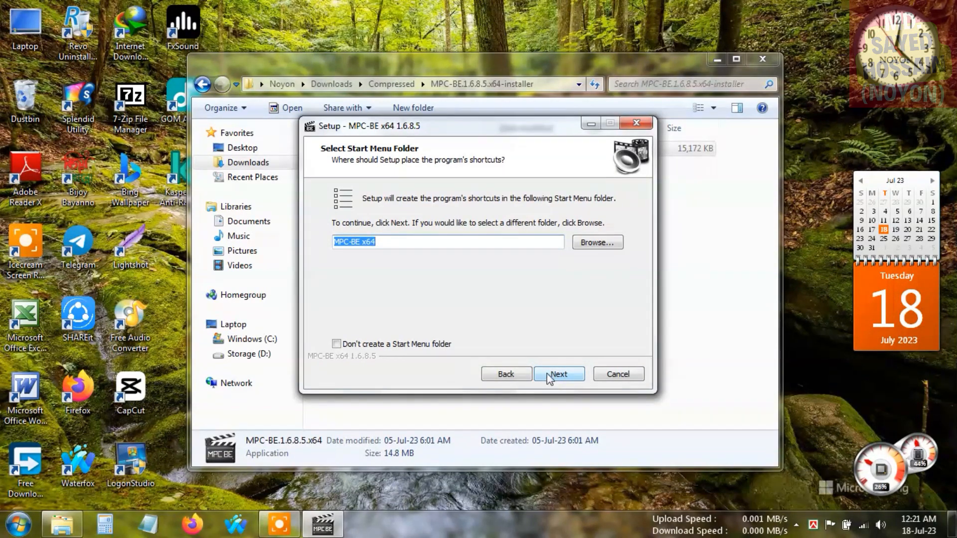
pyautogui.click(558, 374)
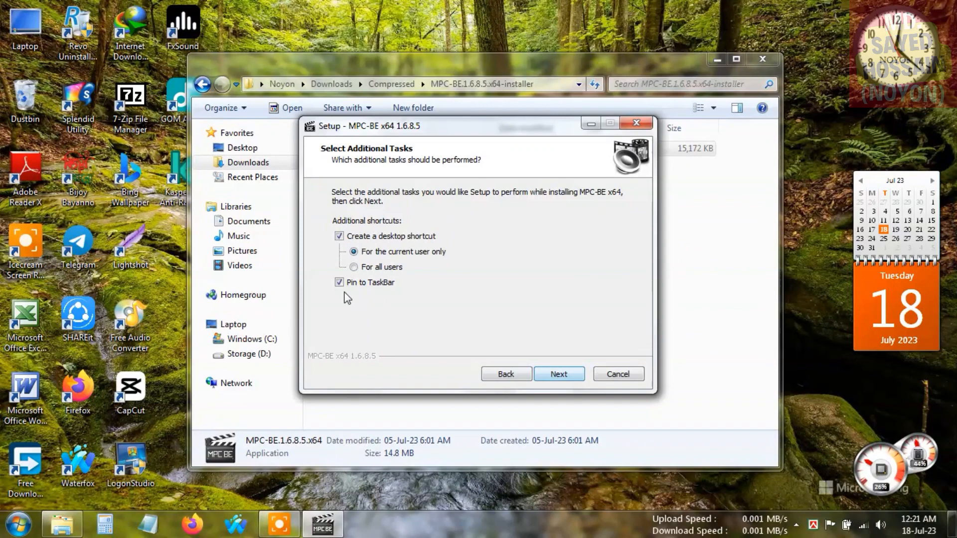
pyautogui.click(339, 282)
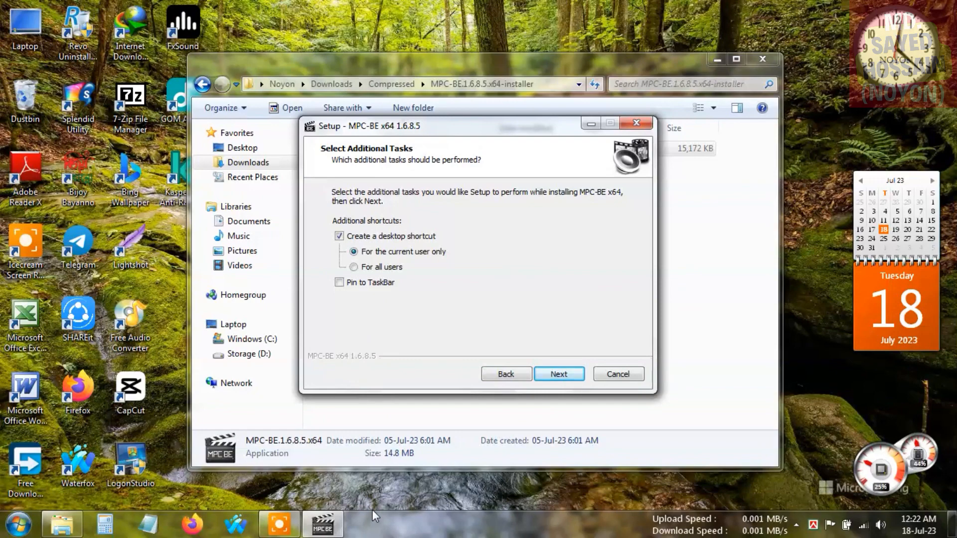
pyautogui.moveTo(394, 341)
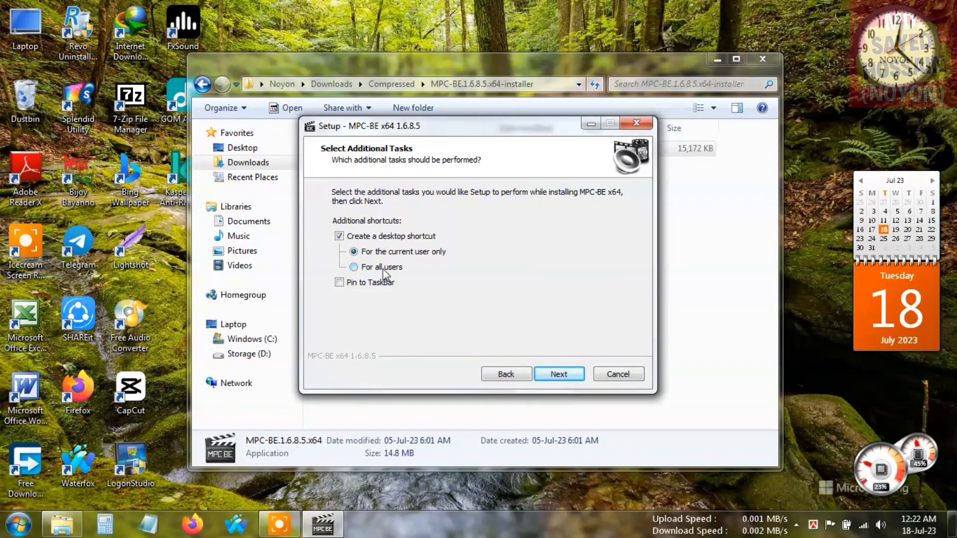
pyautogui.click(352, 267)
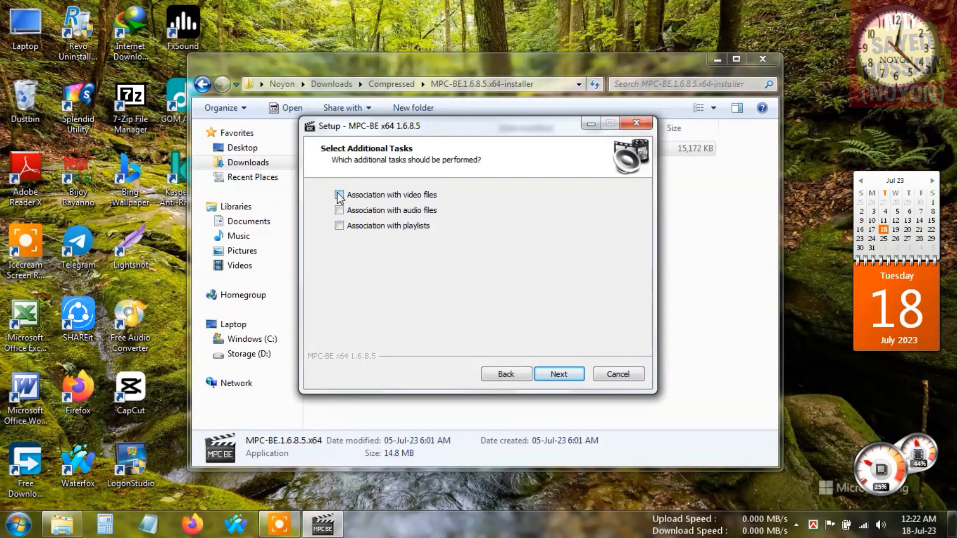
# Step: Associate video files with MPC-BE and reach the Ready to Install summary
pyautogui.click(339, 194)
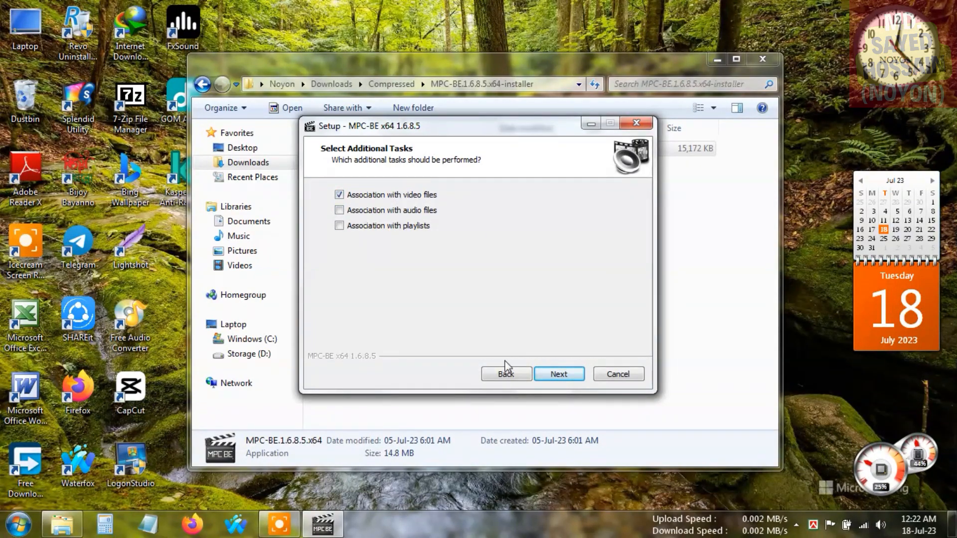
pyautogui.click(558, 374)
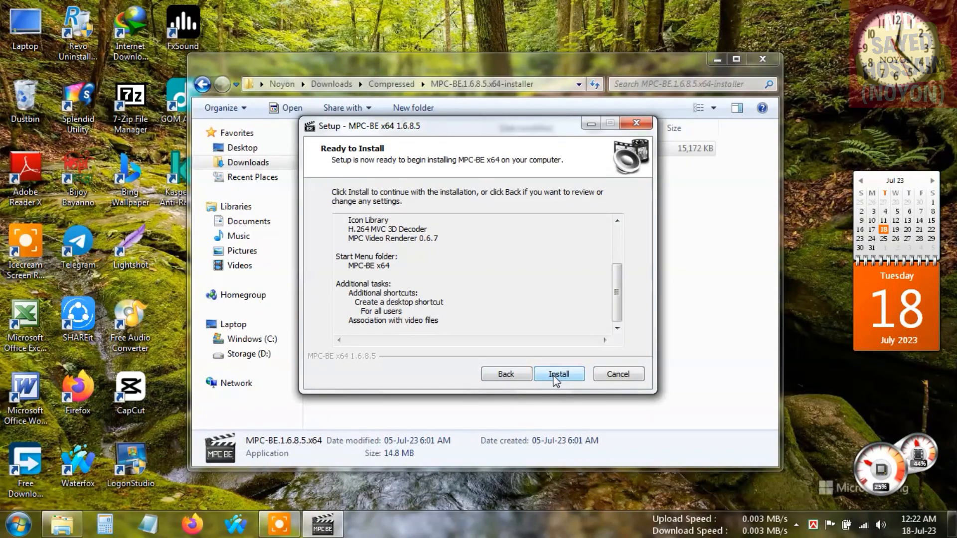
# Step: Install MPC-BE x64 and wait for the completion page
pyautogui.click(558, 374)
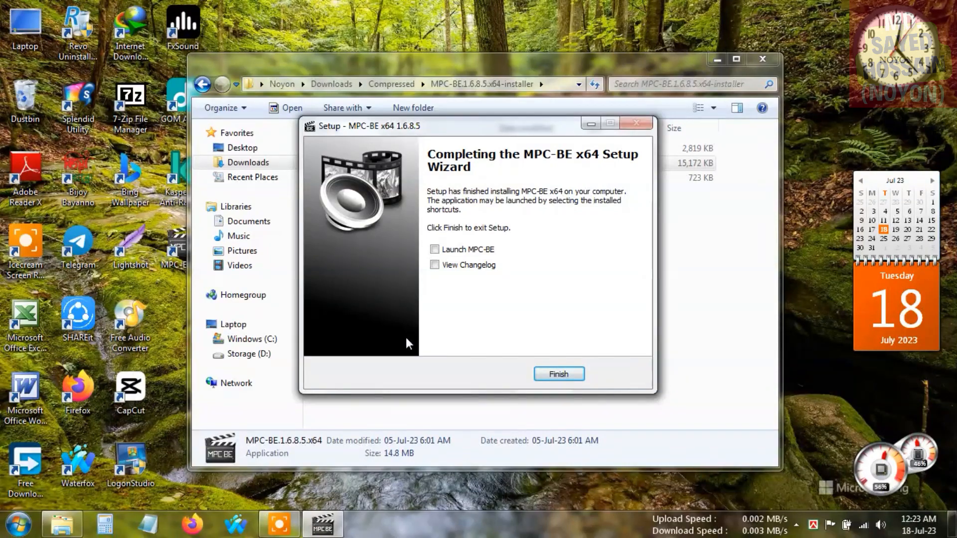
# Step: Finish setup and move the three installer files to the Recycle Bin
pyautogui.click(558, 374)
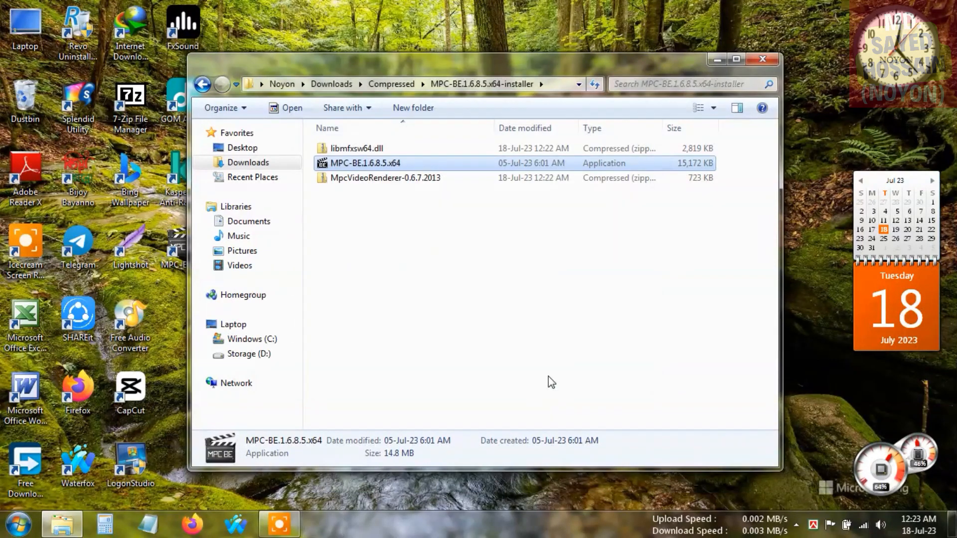
pyautogui.moveTo(365, 221)
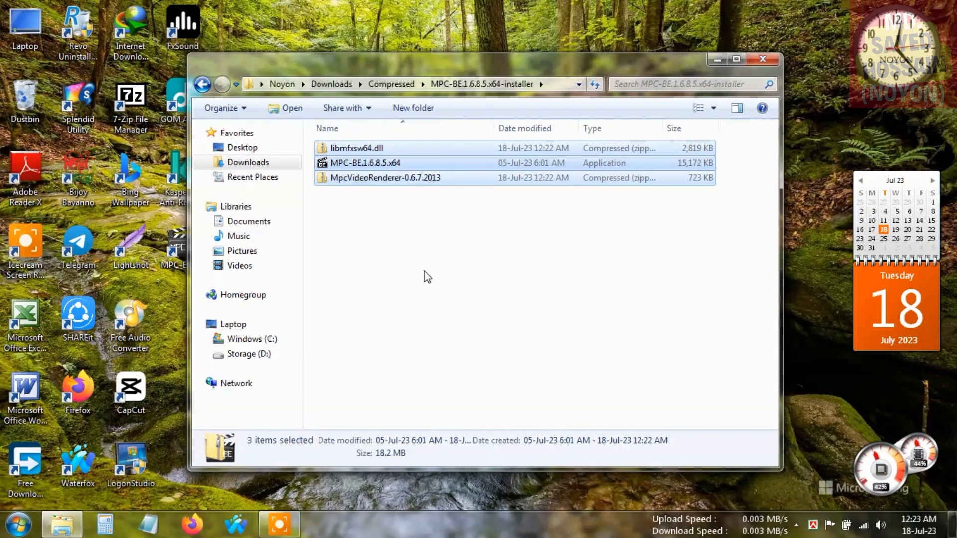
pyautogui.press('Delete')
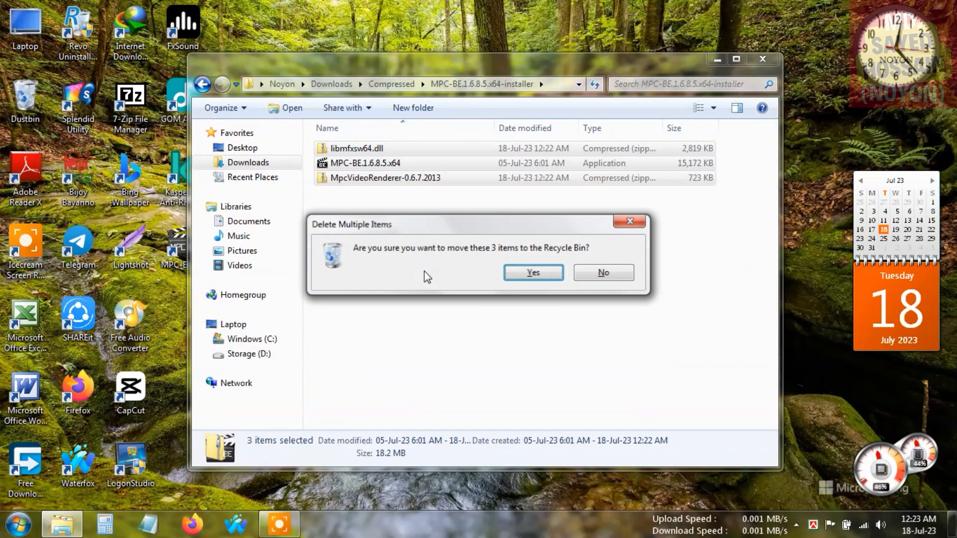
pyautogui.click(532, 272)
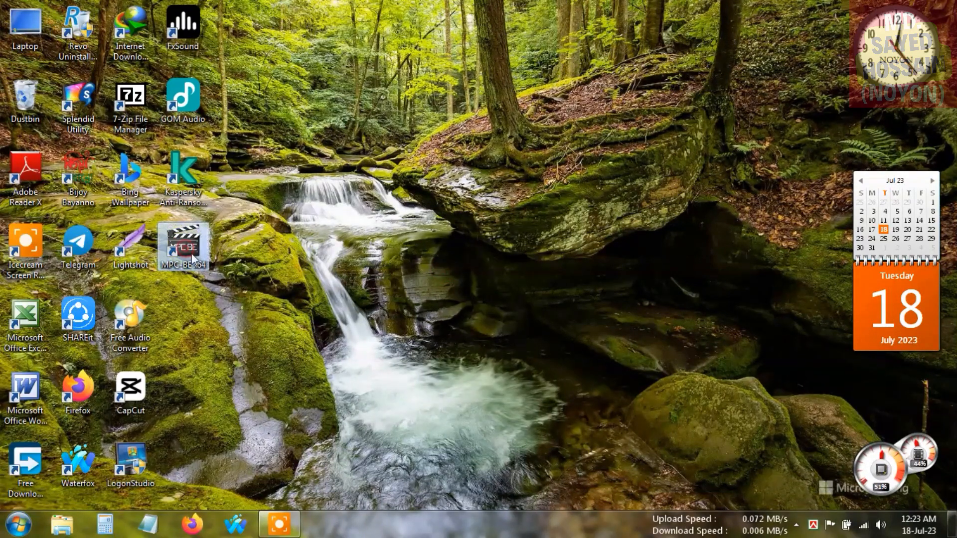
pyautogui.moveTo(182, 244); pyautogui.dragTo(550, 244)
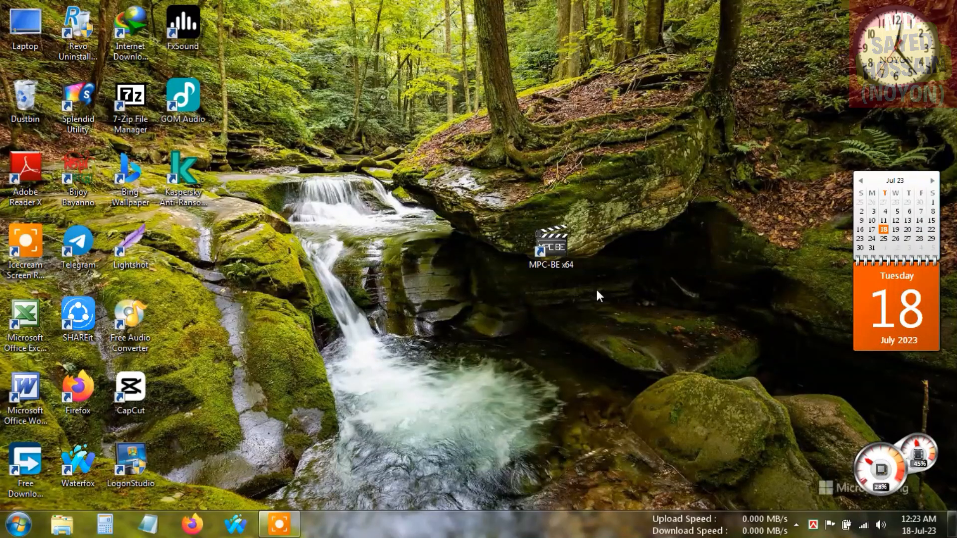
pyautogui.moveTo(635, 293)
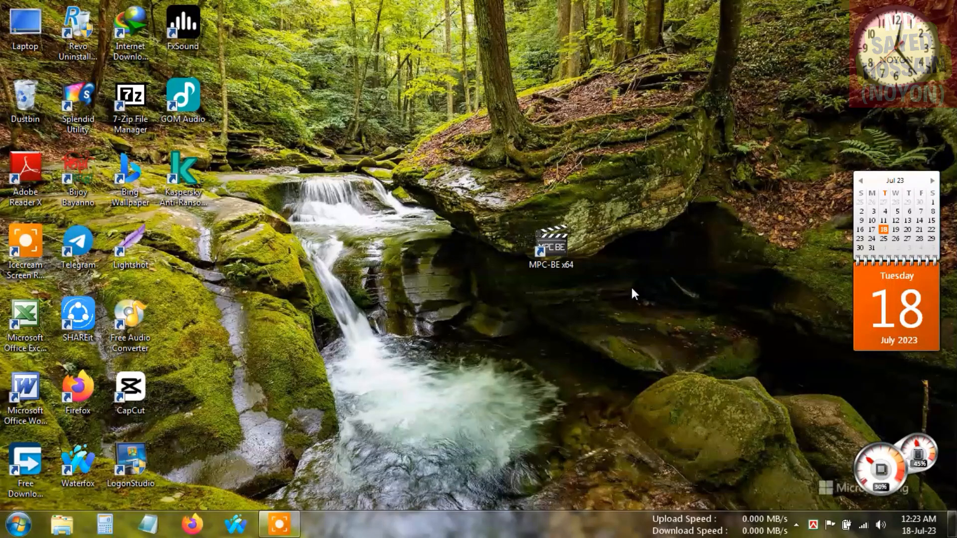
pyautogui.click(550, 247)
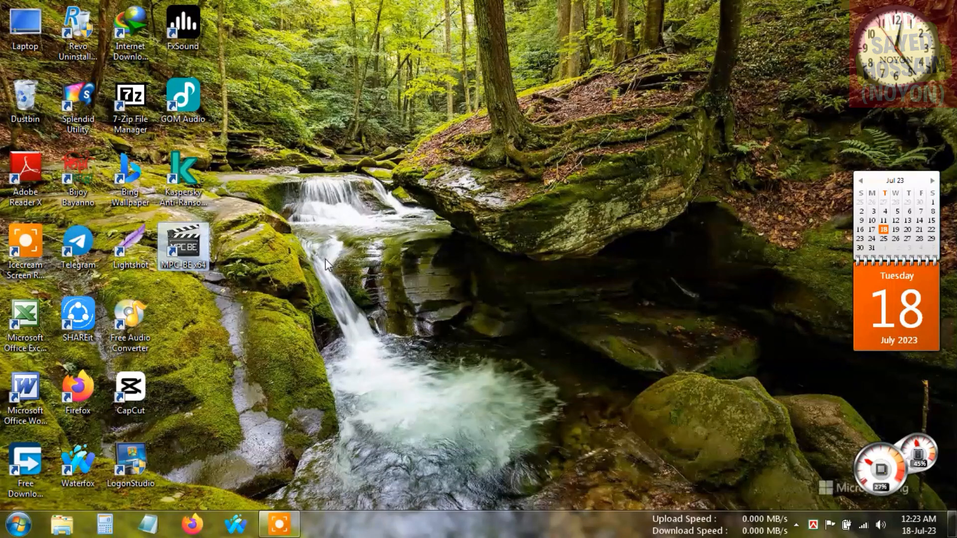
# Step: Launch MPC-BE x64 from All Programs in the Start menu
pyautogui.click(17, 523)
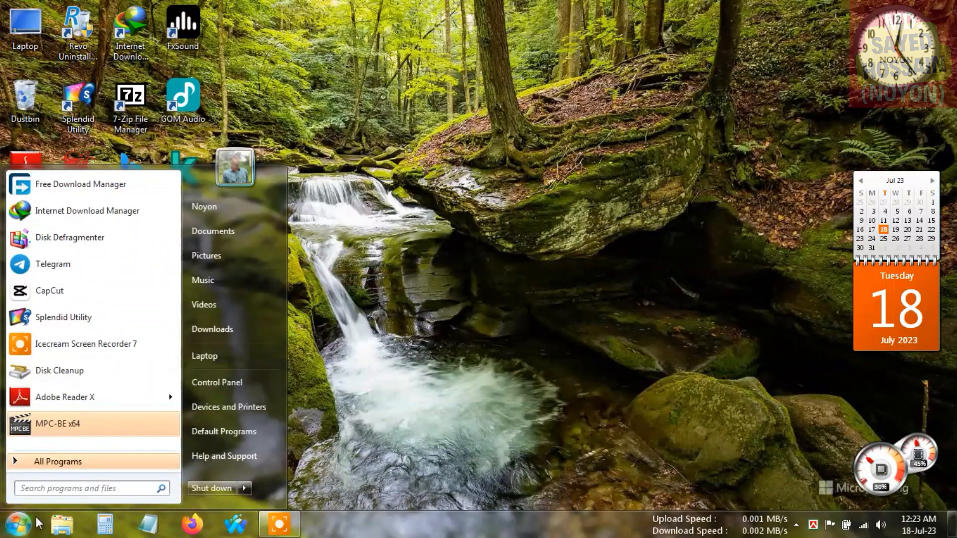
pyautogui.click(57, 460)
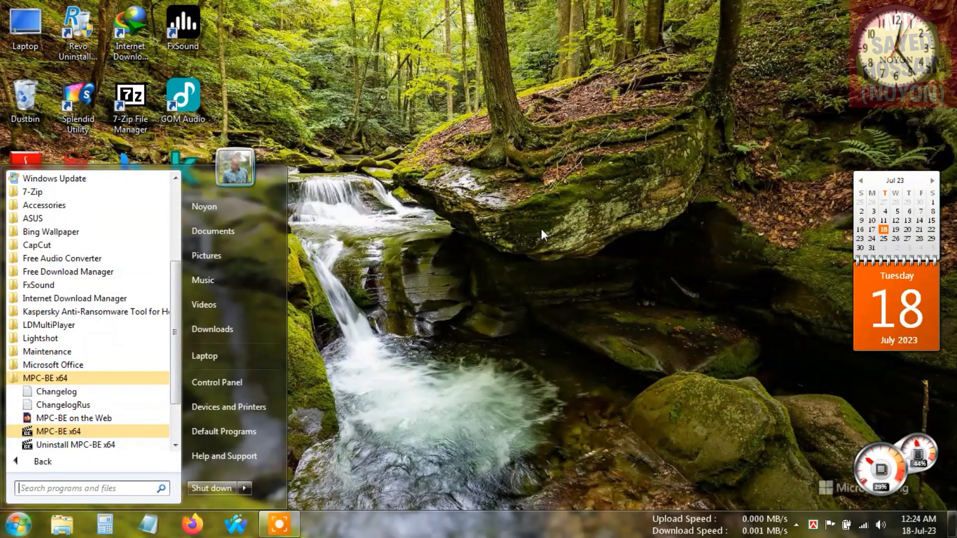
pyautogui.click(42, 461)
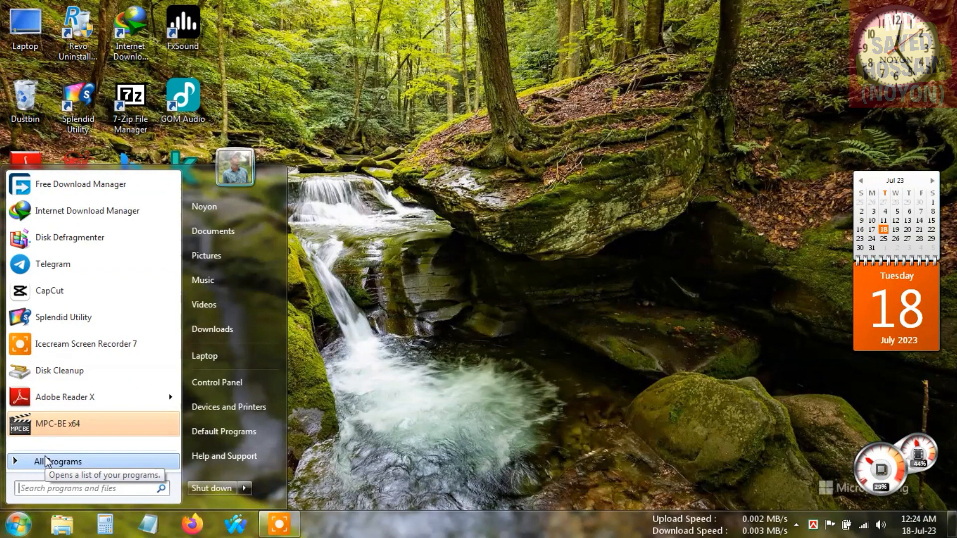
pyautogui.click(59, 461)
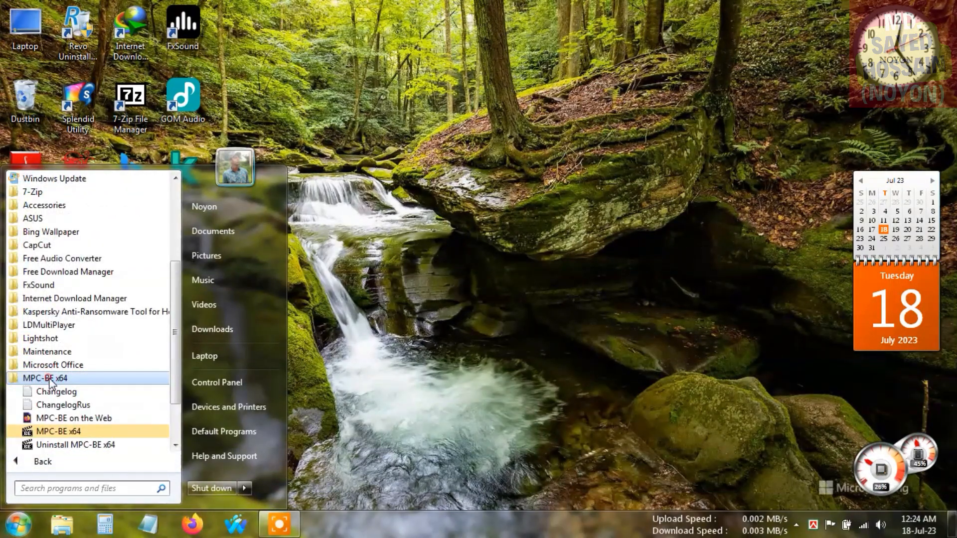
pyautogui.click(58, 432)
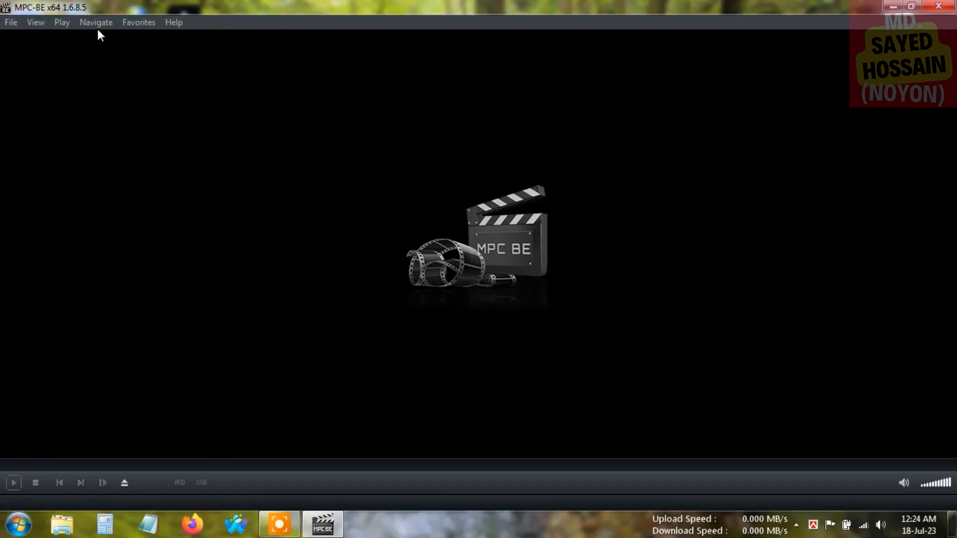
pyautogui.moveTo(484, 168)
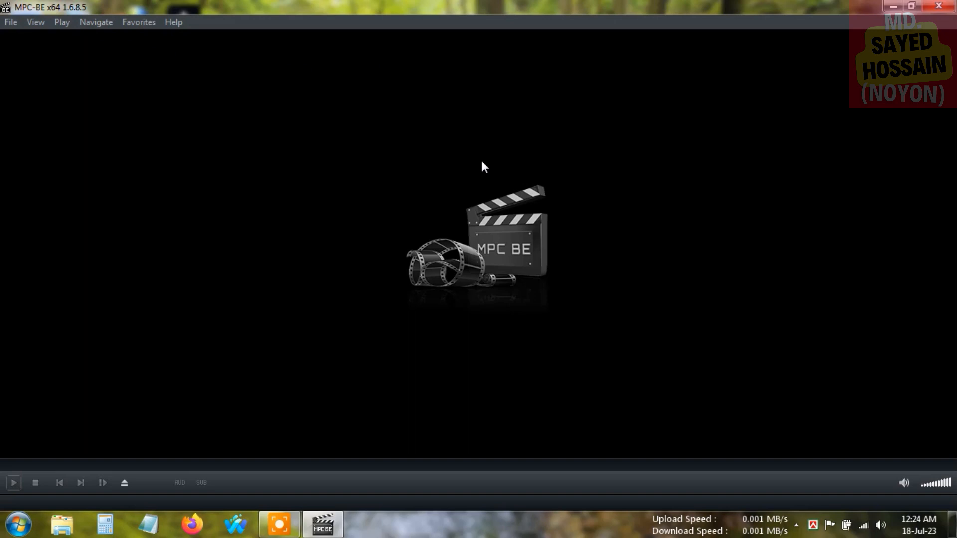
# Step: Run Help > Check for Updates, confirm 1.6.8.5 is the latest version, then close MPC-BE
pyautogui.click(174, 22)
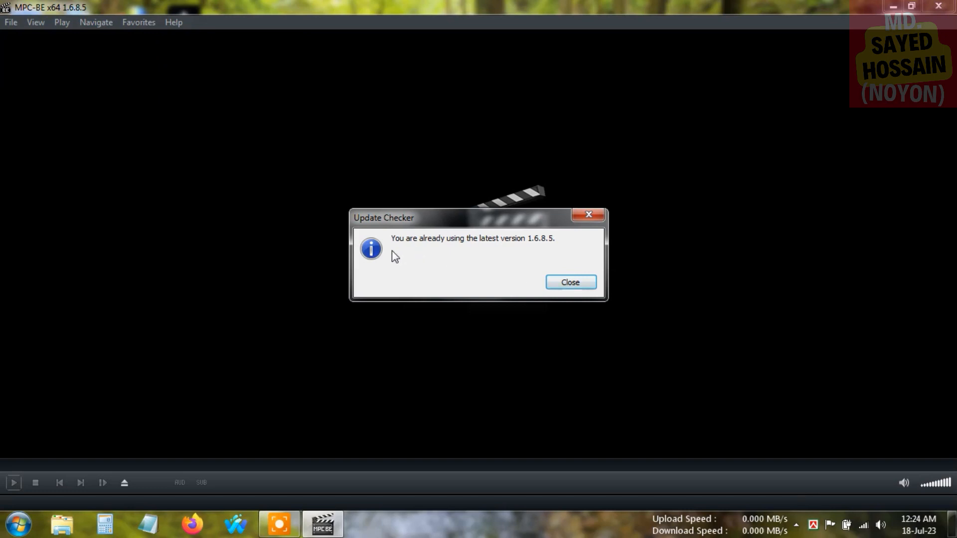
pyautogui.click(570, 282)
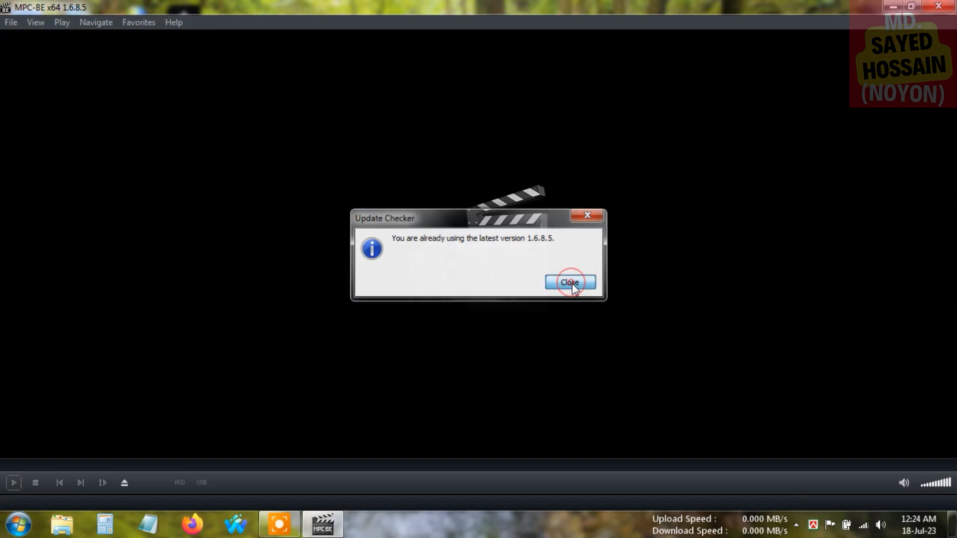
pyautogui.click(569, 282)
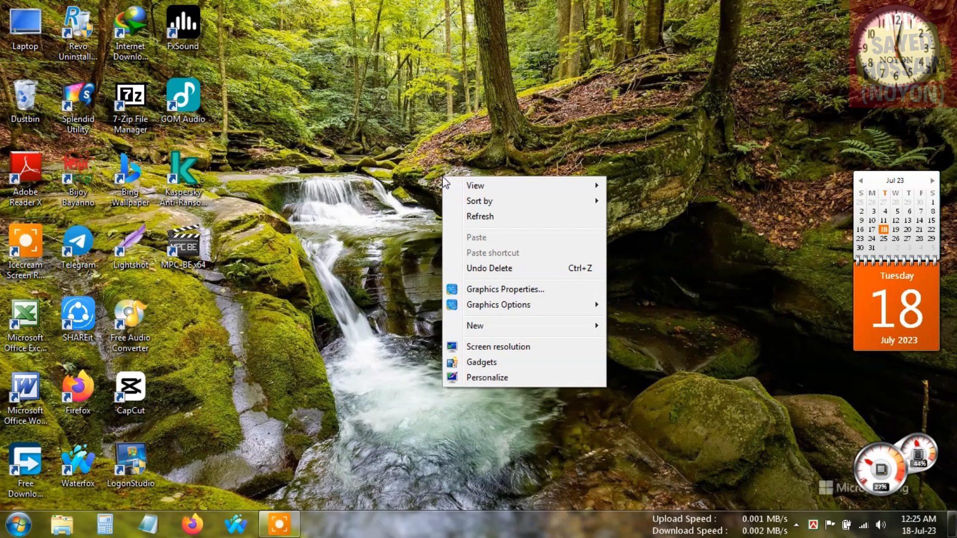